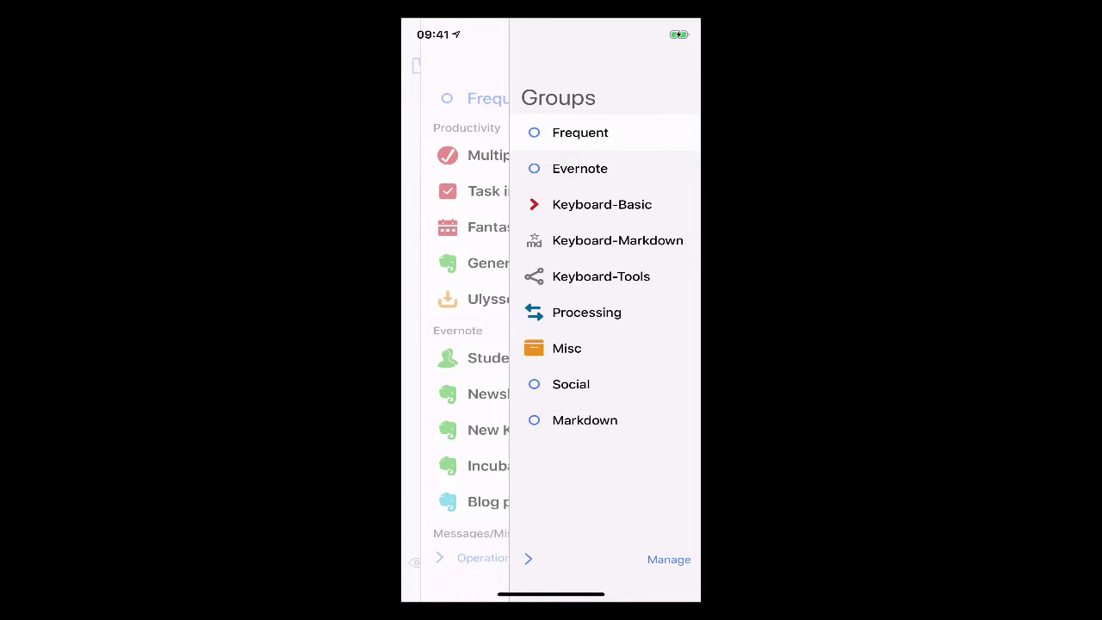
- Select the Evernote group so its Evernote actions are listed
click(579, 167)
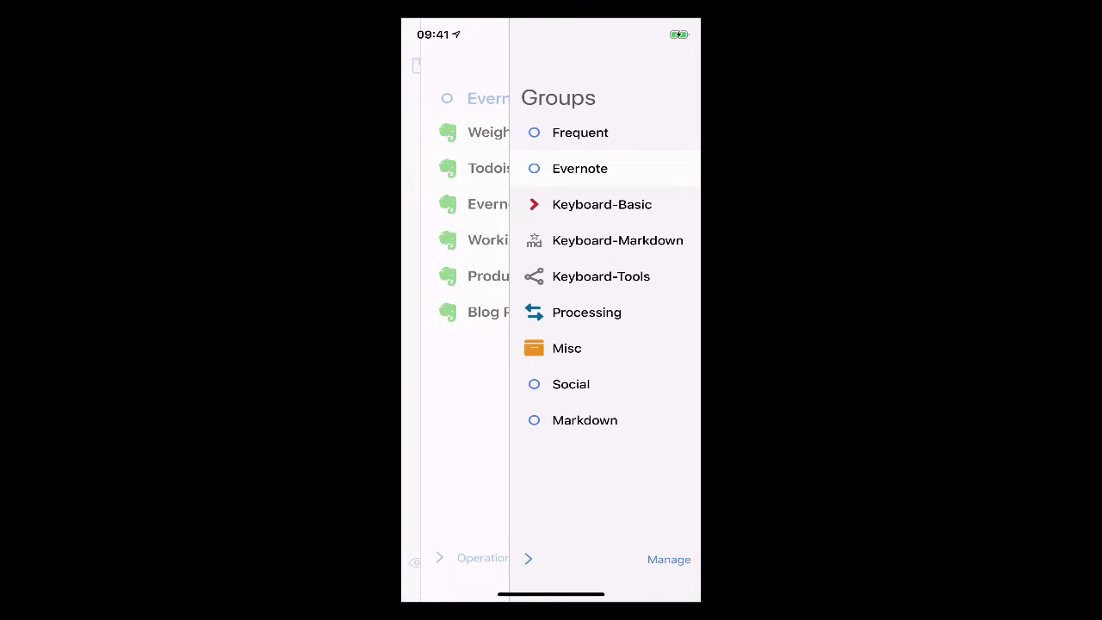
- Briefly view the Social group's actions, then begin a new unnamed action group
click(571, 384)
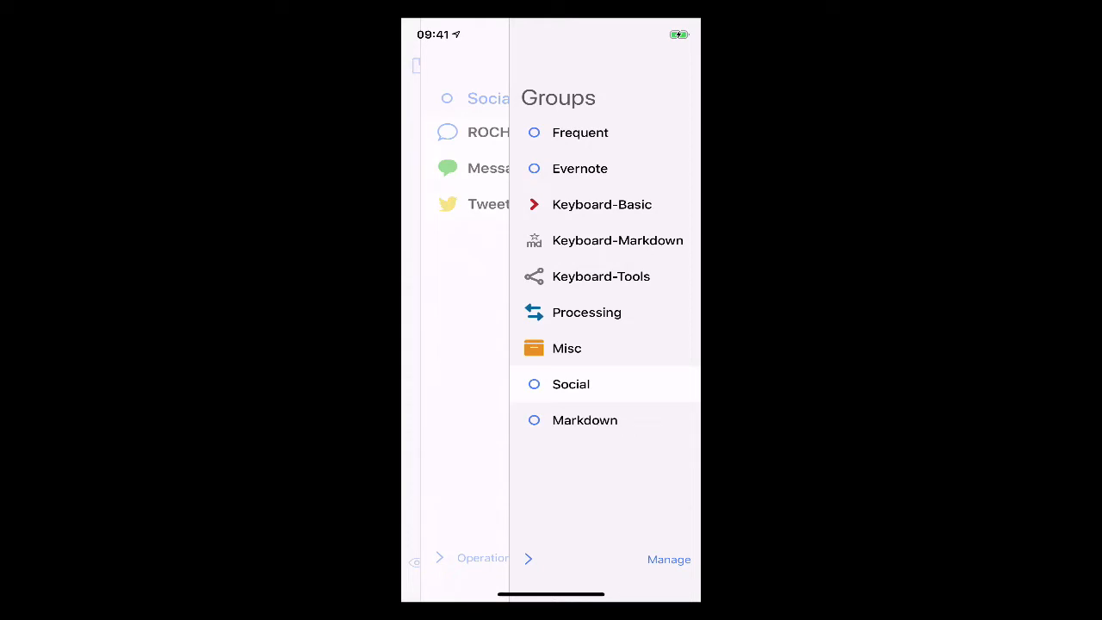
click(669, 559)
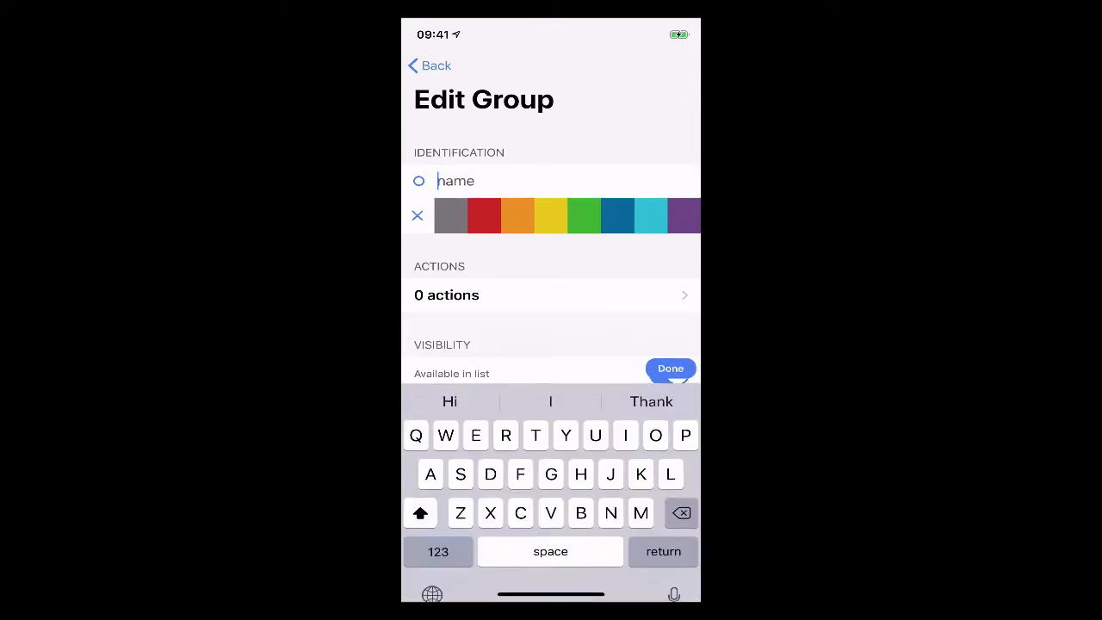
- Name the group 'New group' and give it a purple star icon
text(New)
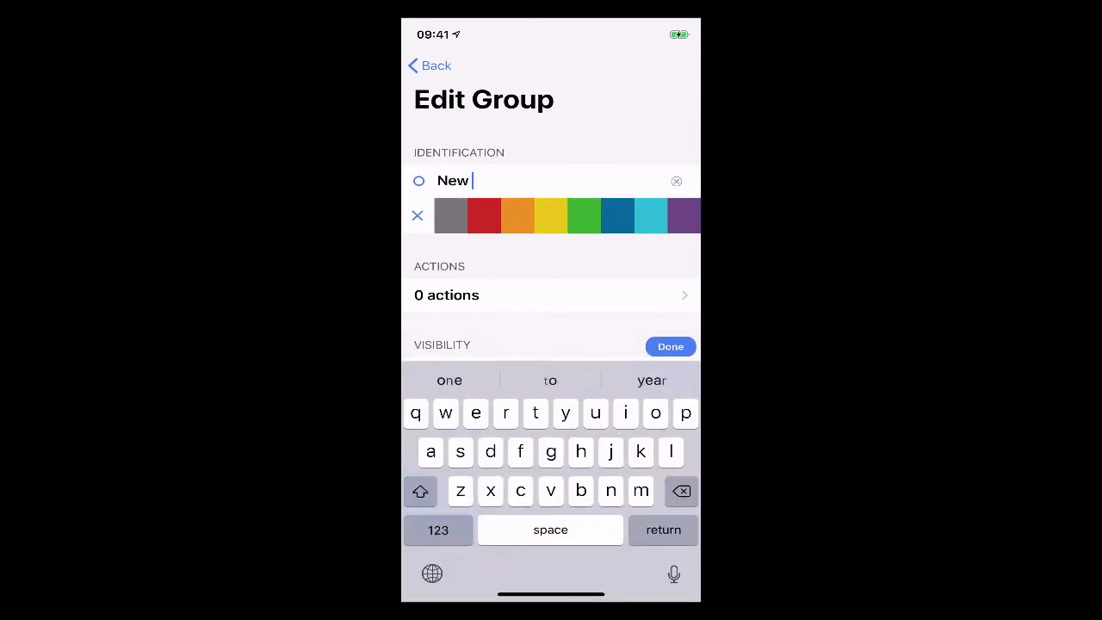
text(group)
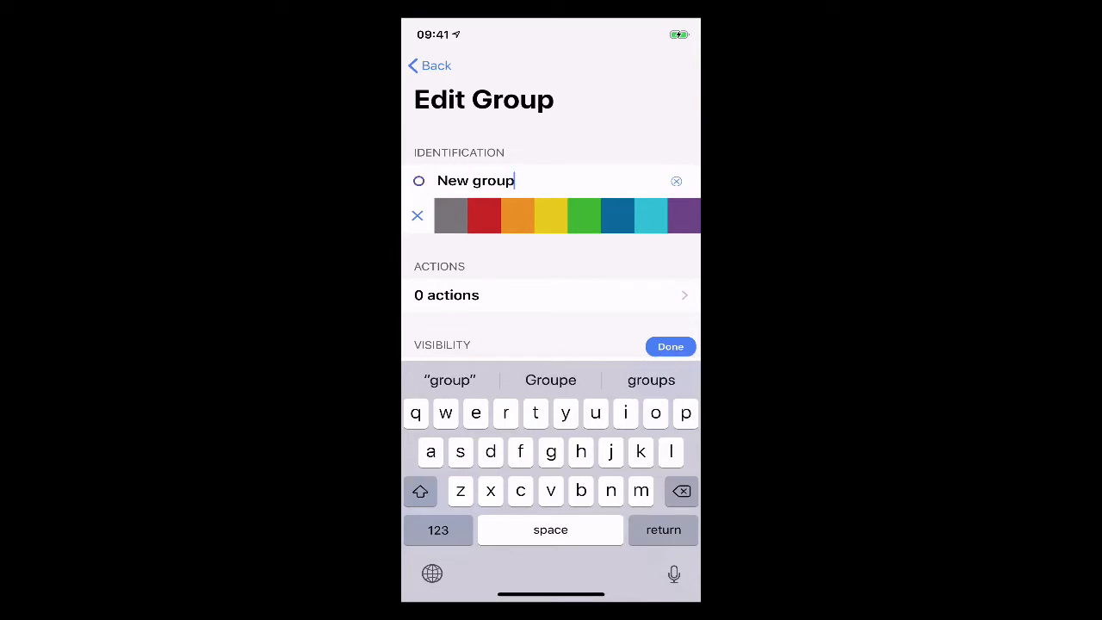
click(418, 180)
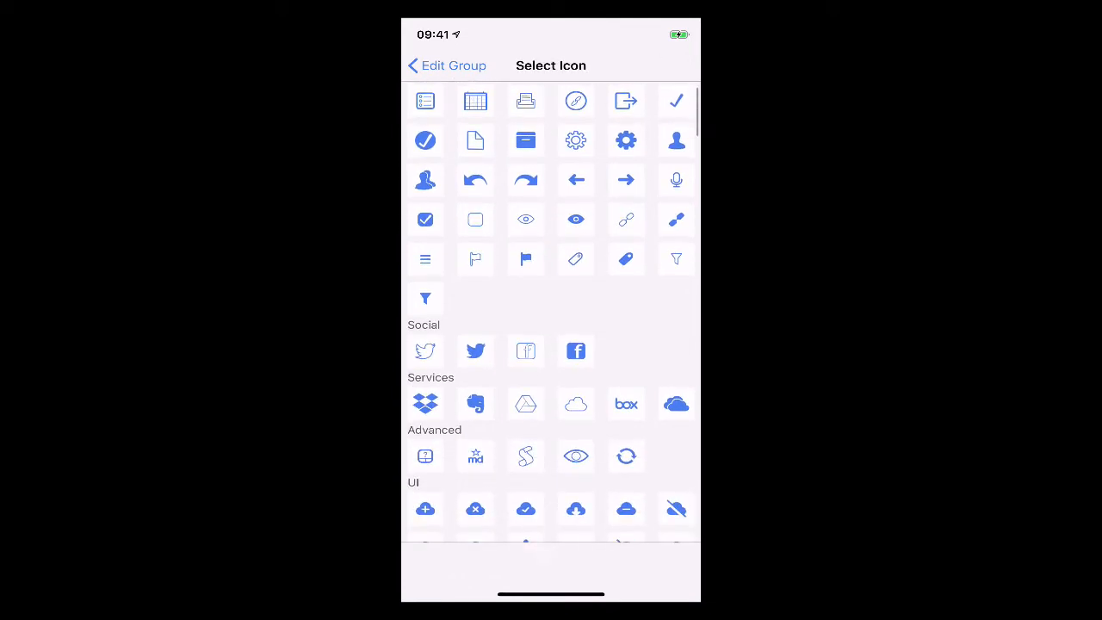
scroll(down, 3)
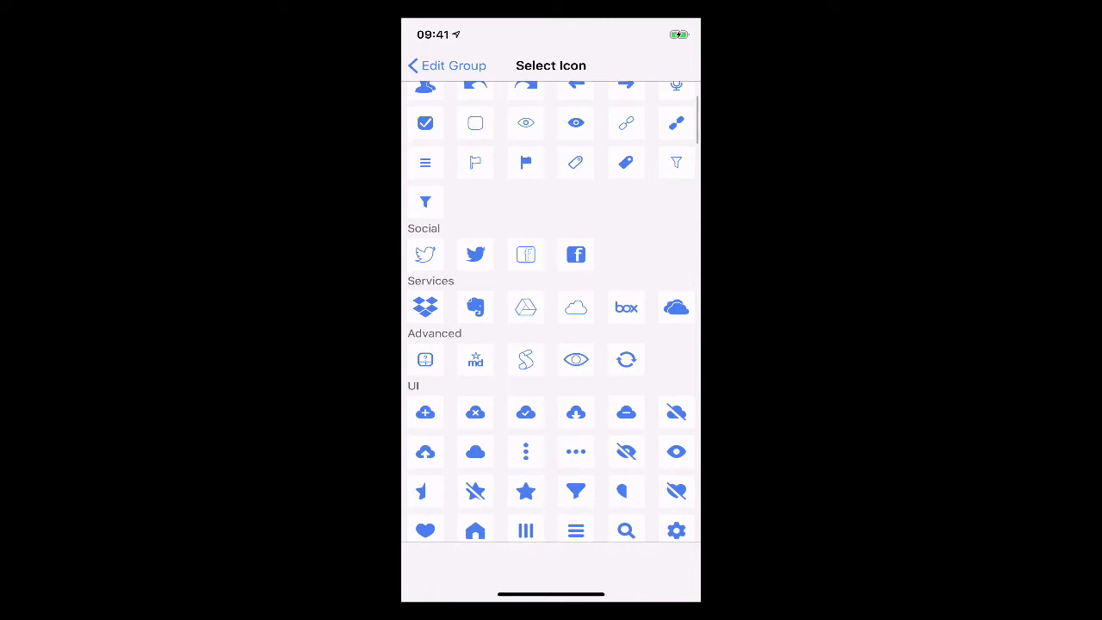
scroll(down, 3)
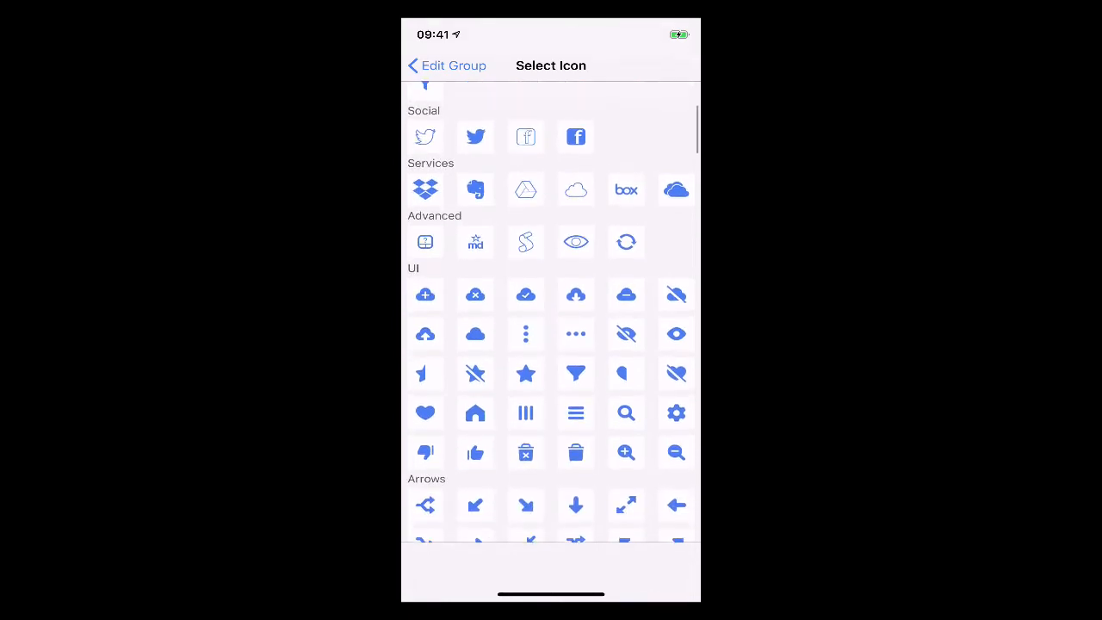
click(446, 65)
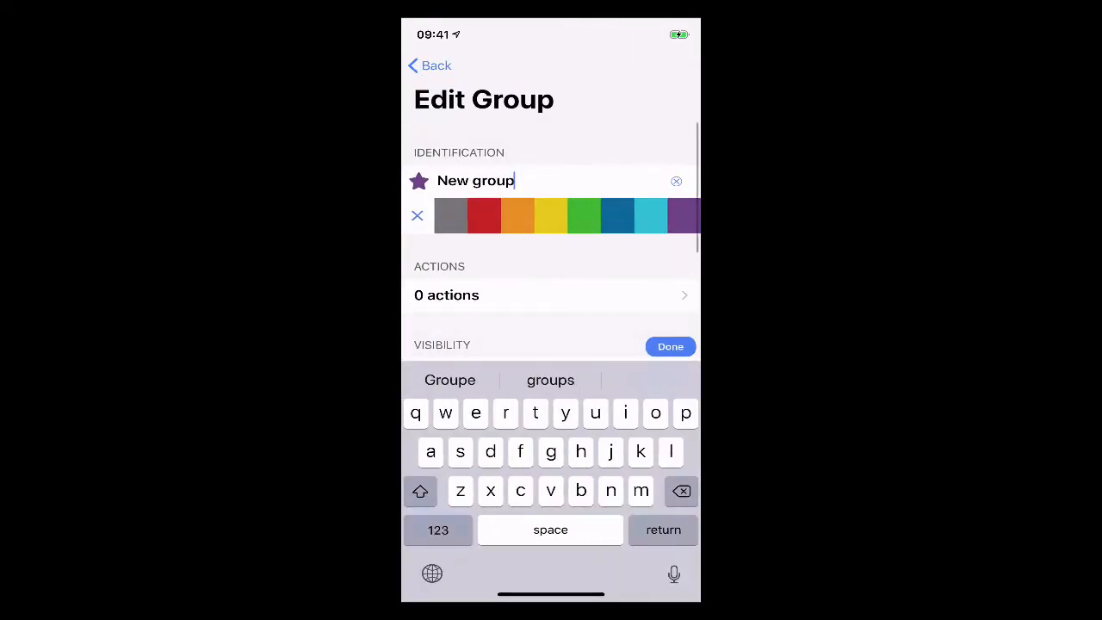
click(669, 346)
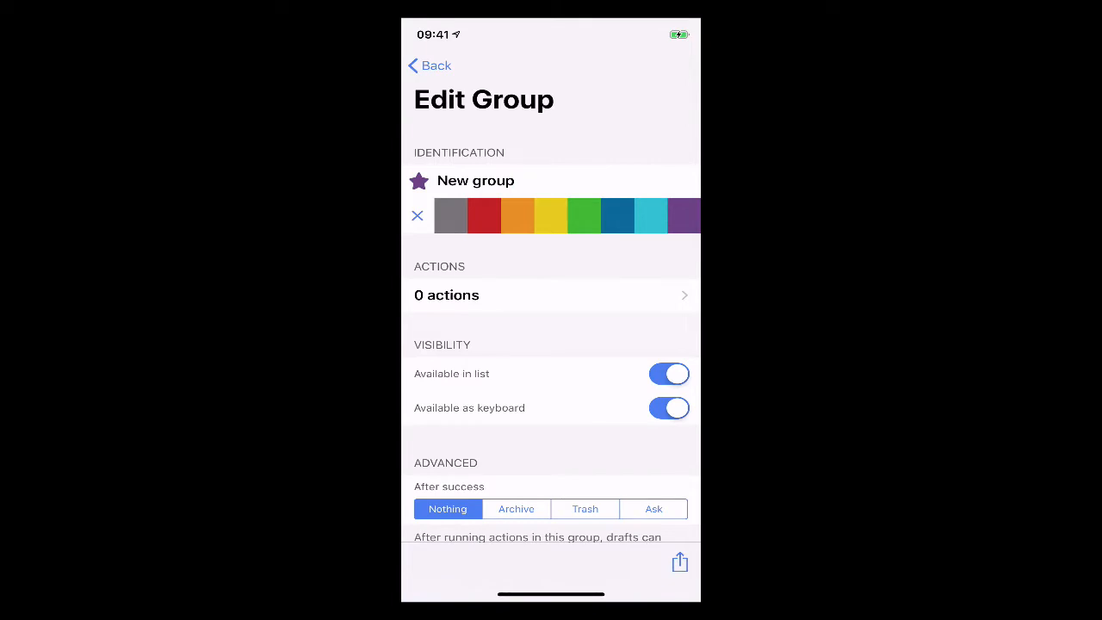
- Set the group's After success option to Trash and return to the groups list
scroll(down, 3)
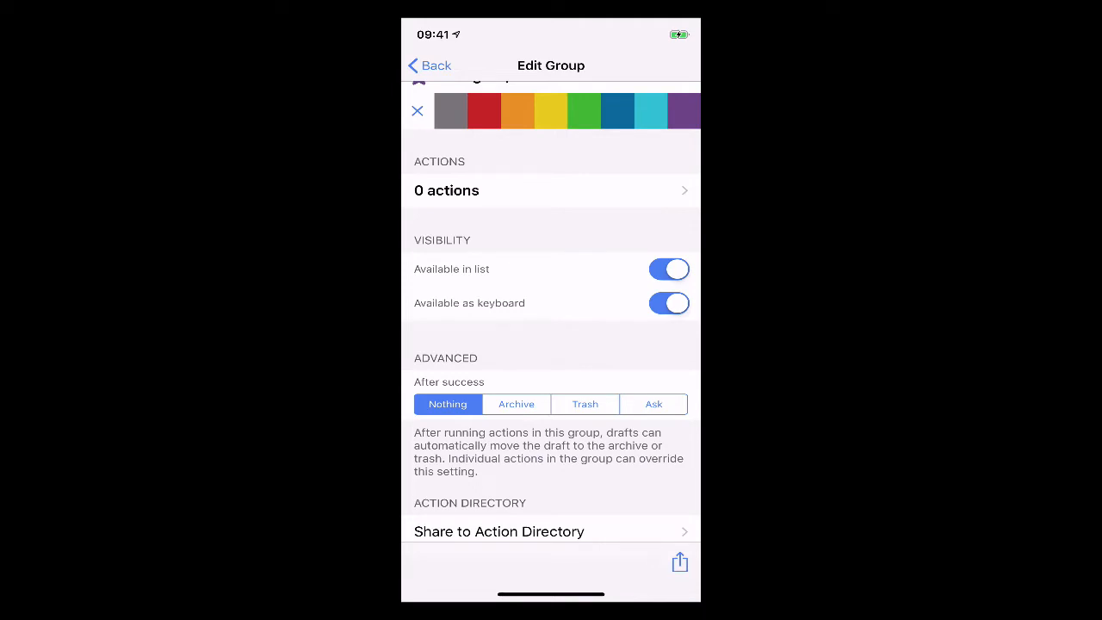
click(585, 403)
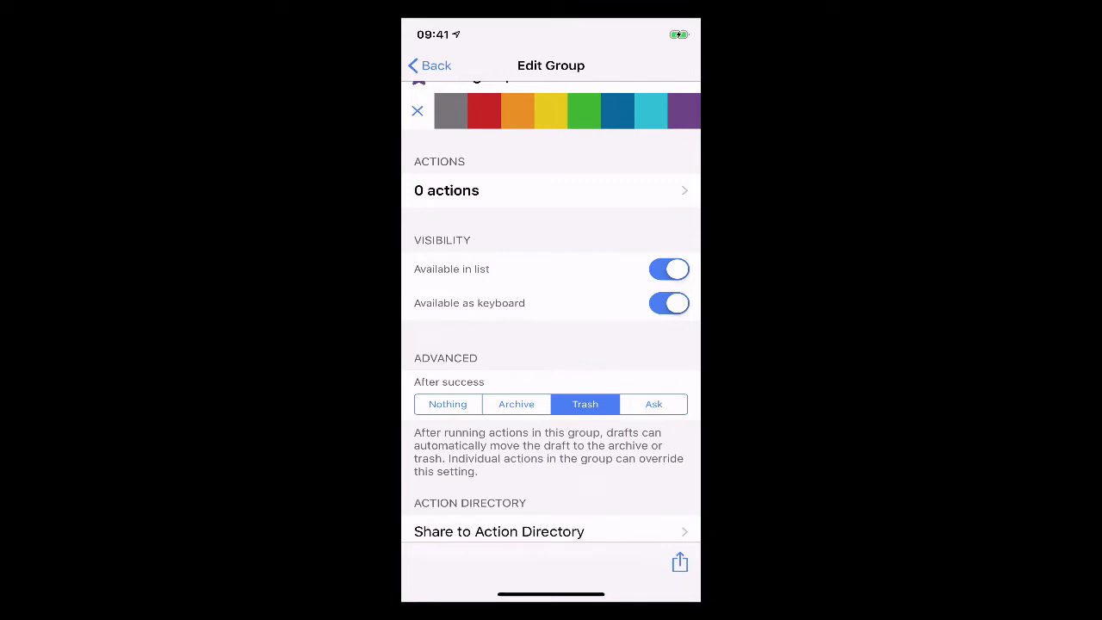
click(429, 65)
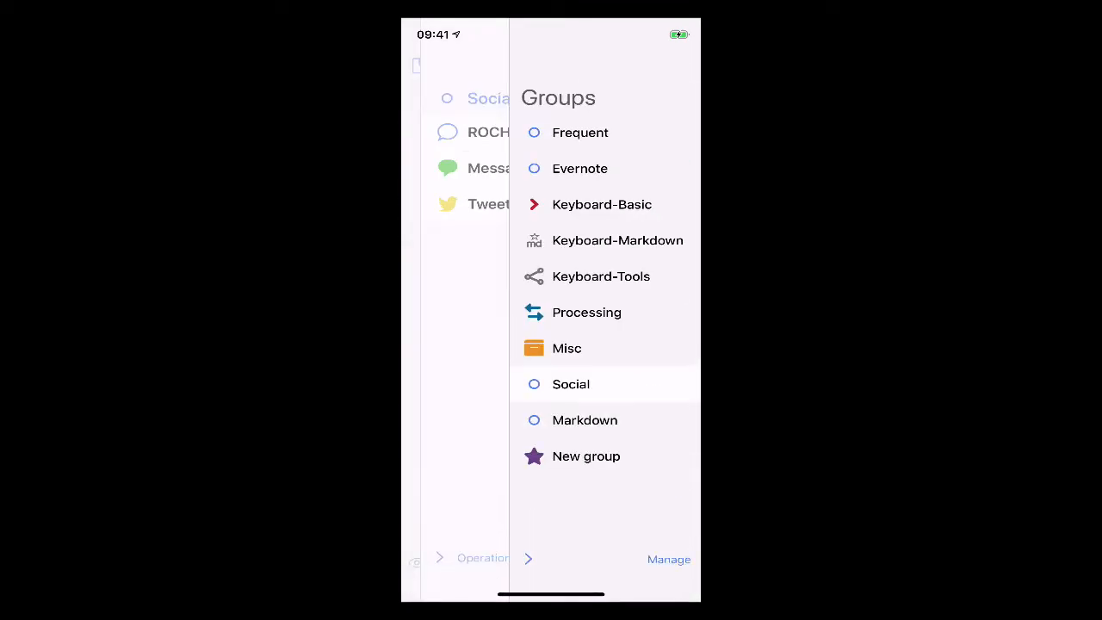
click(571, 384)
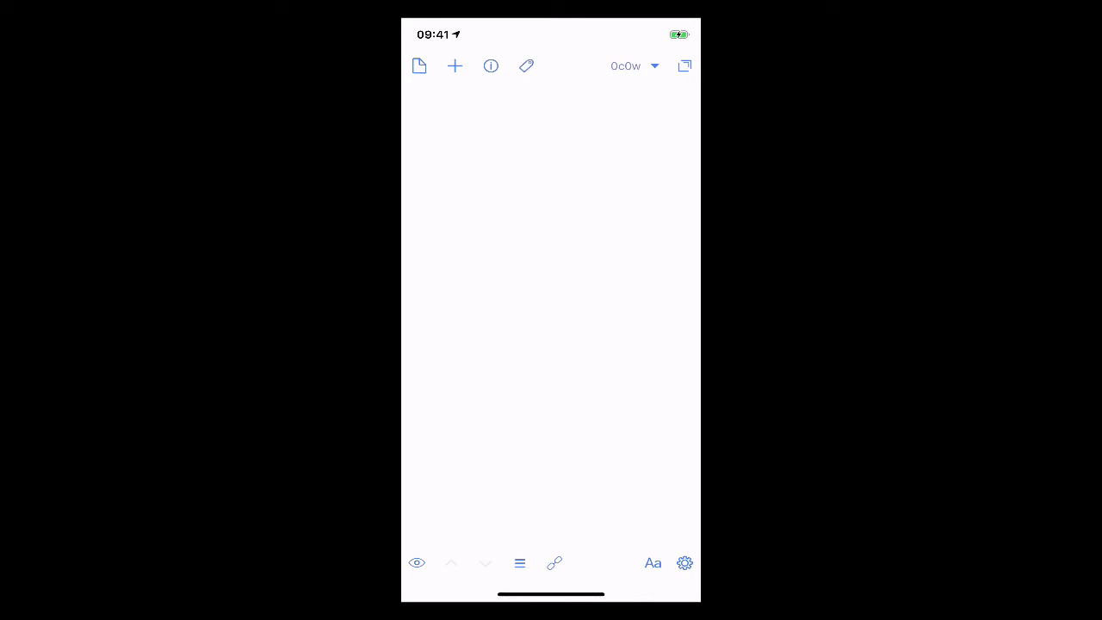
- Browse the Flagged, Archive and Trash draft lists, then go back to the Social actions
click(419, 65)
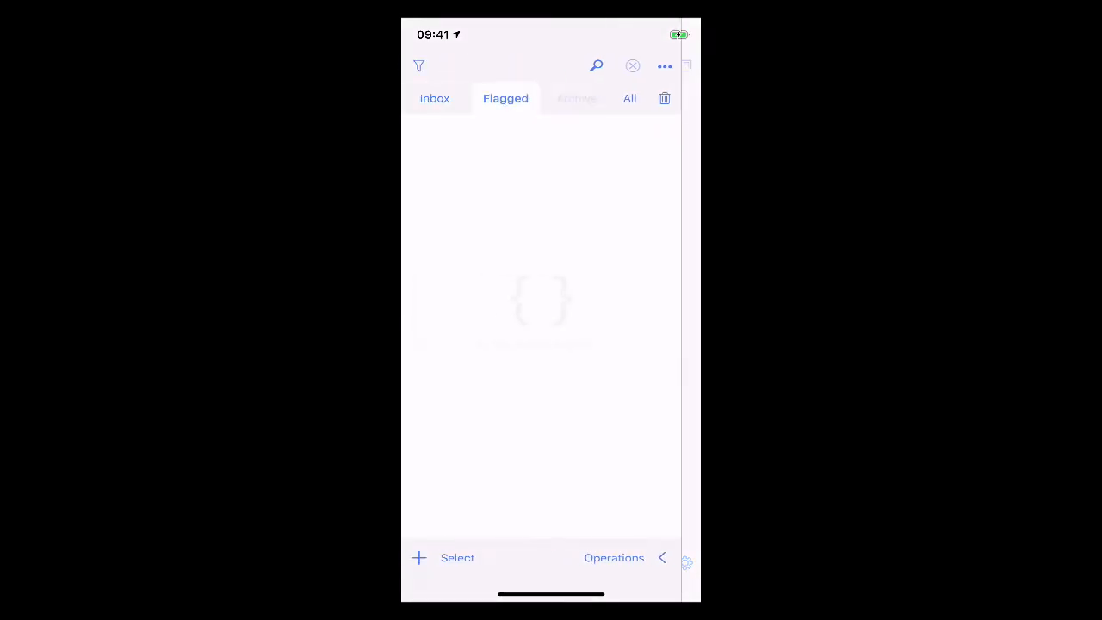
click(576, 98)
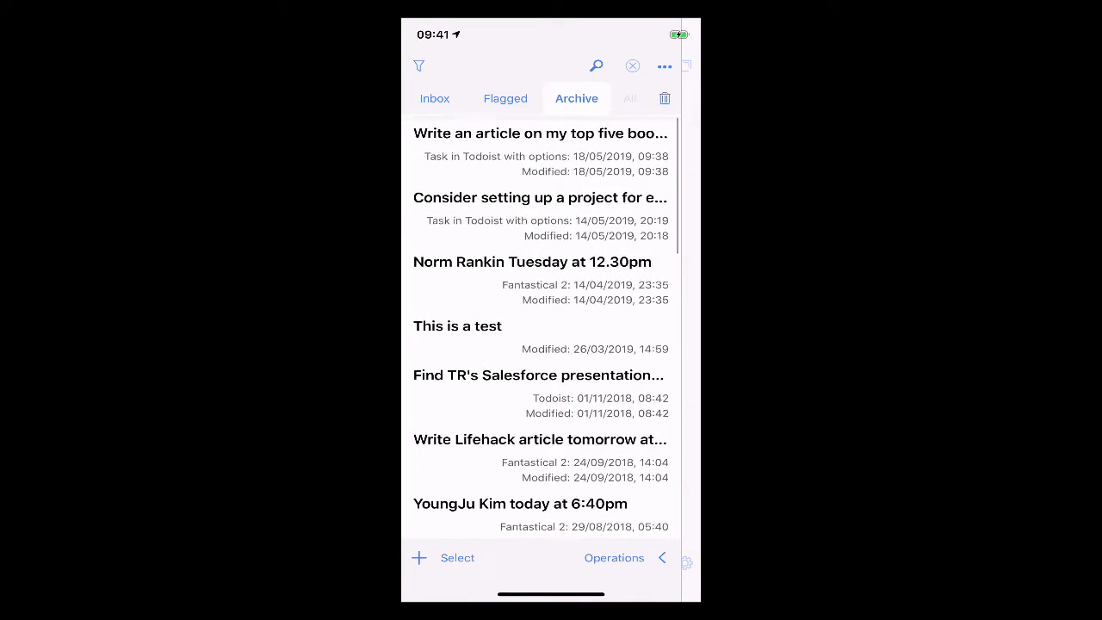
click(630, 99)
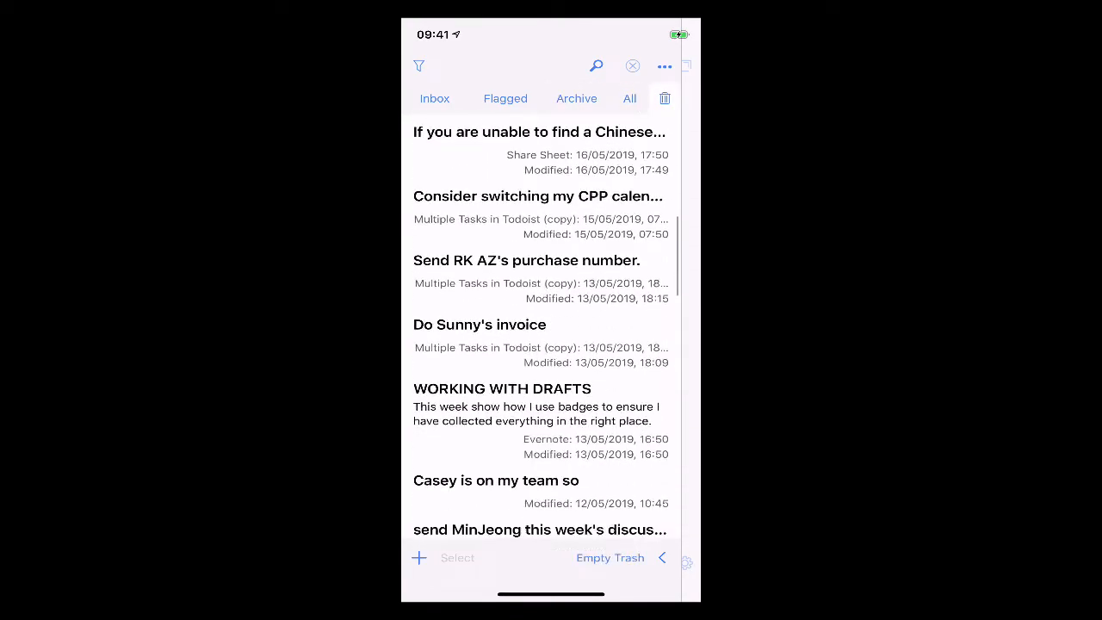
scroll(up, 3)
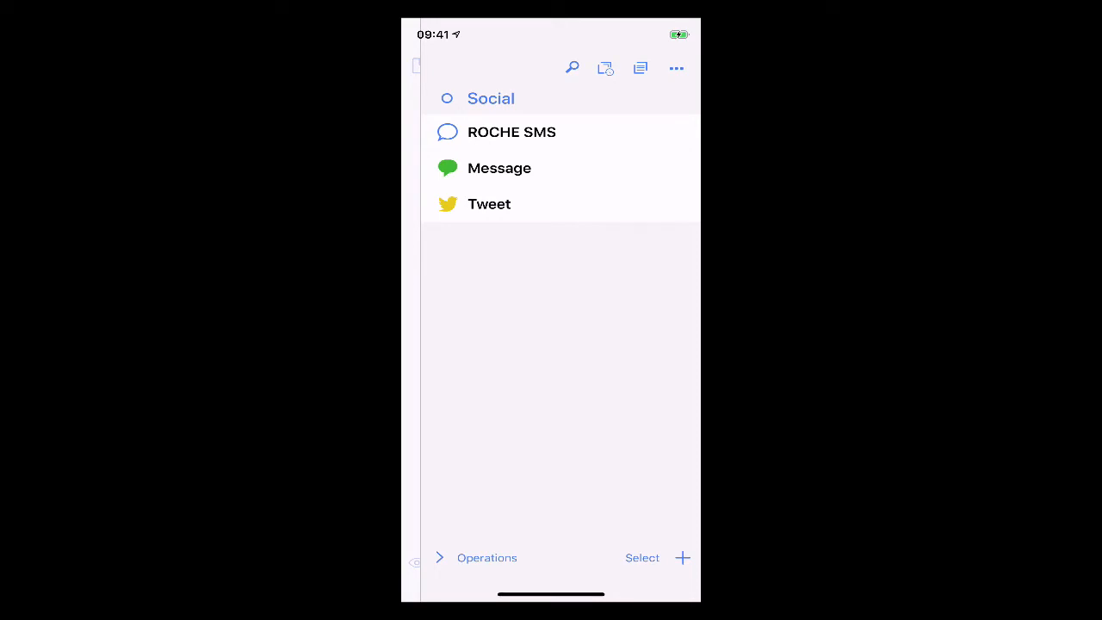
- View List Options, then dismiss the no-actions-selected Operations notice
click(676, 68)
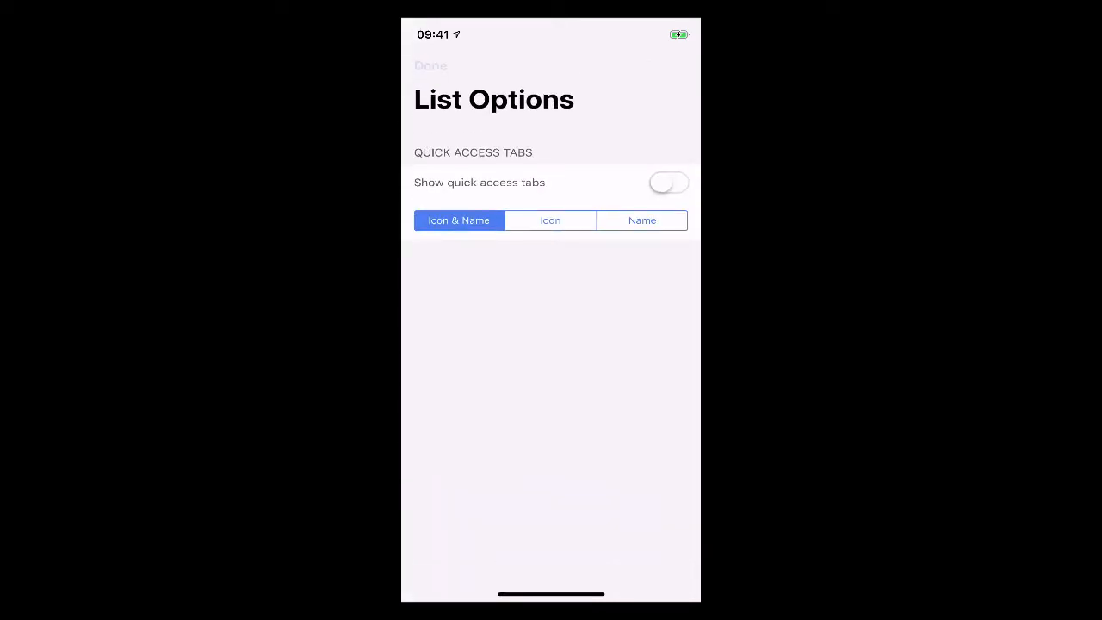
click(431, 66)
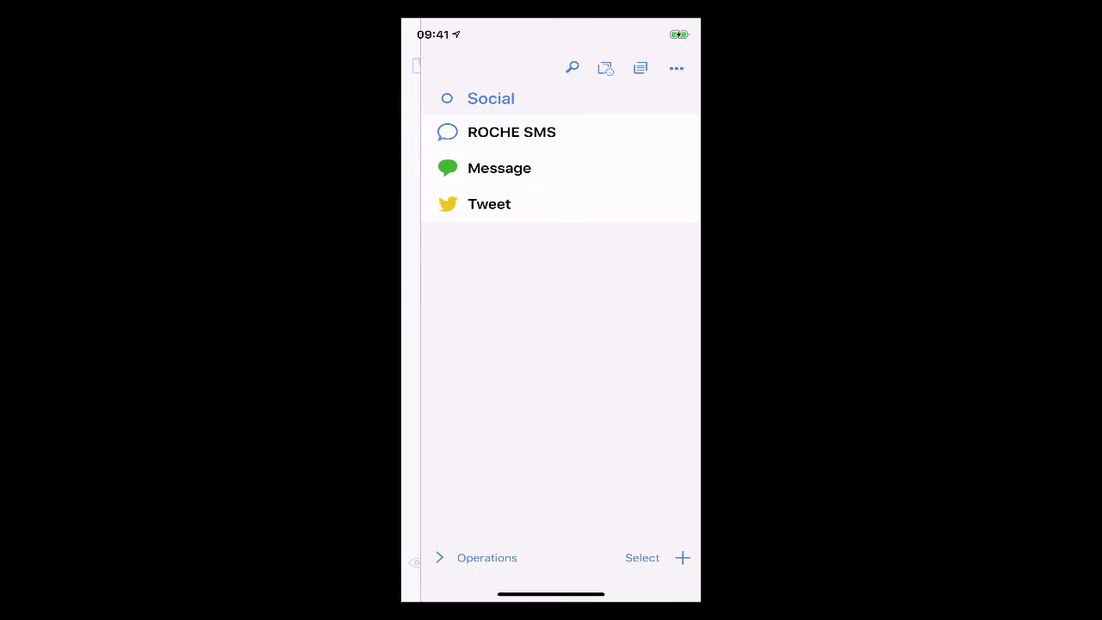
click(486, 557)
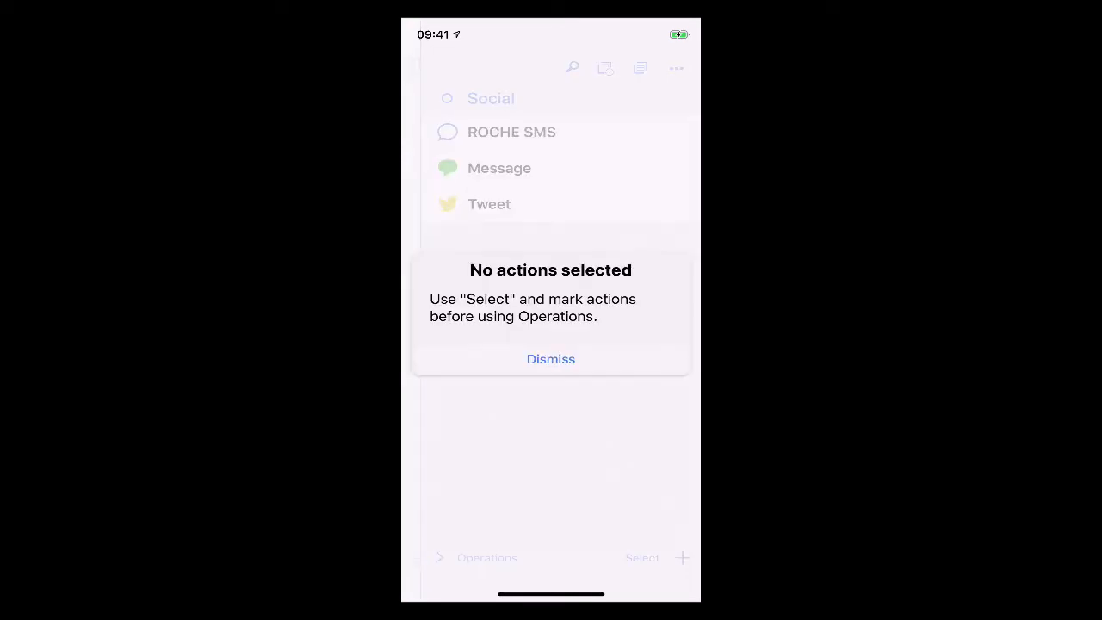
click(550, 359)
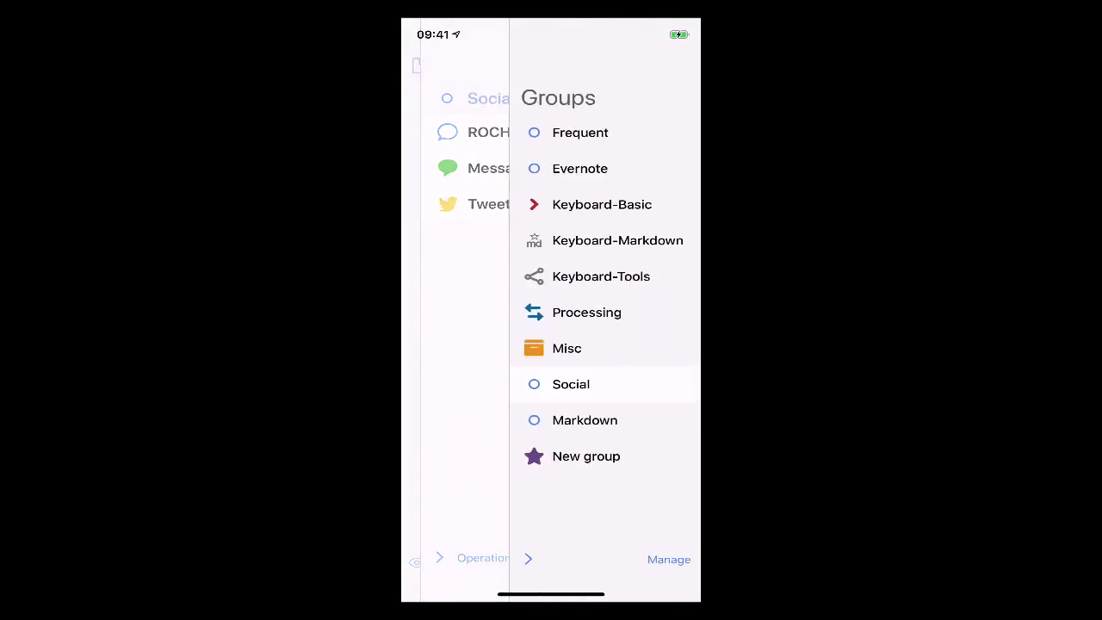
- Rename the Social group to 'Social Media' with a Twitter icon and list its three actions
click(669, 558)
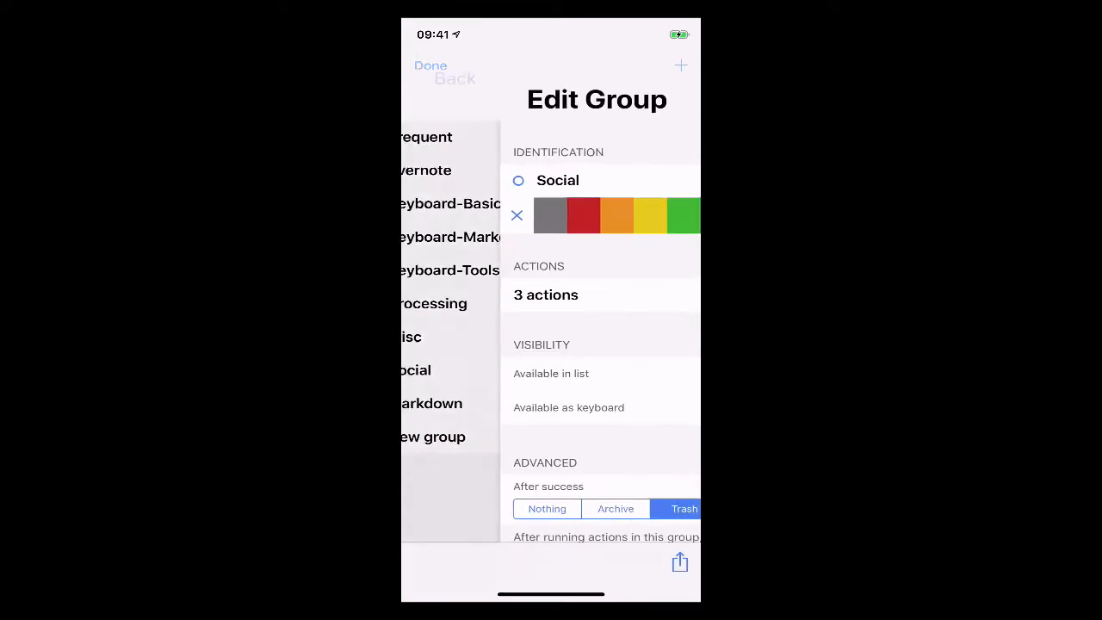
click(558, 180)
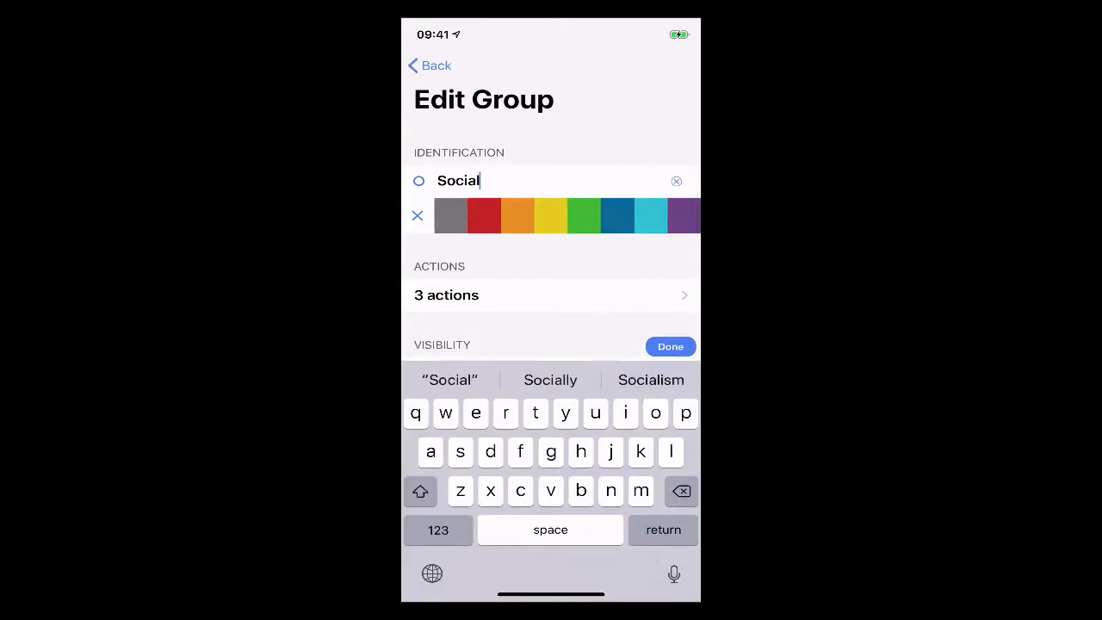
text(Media)
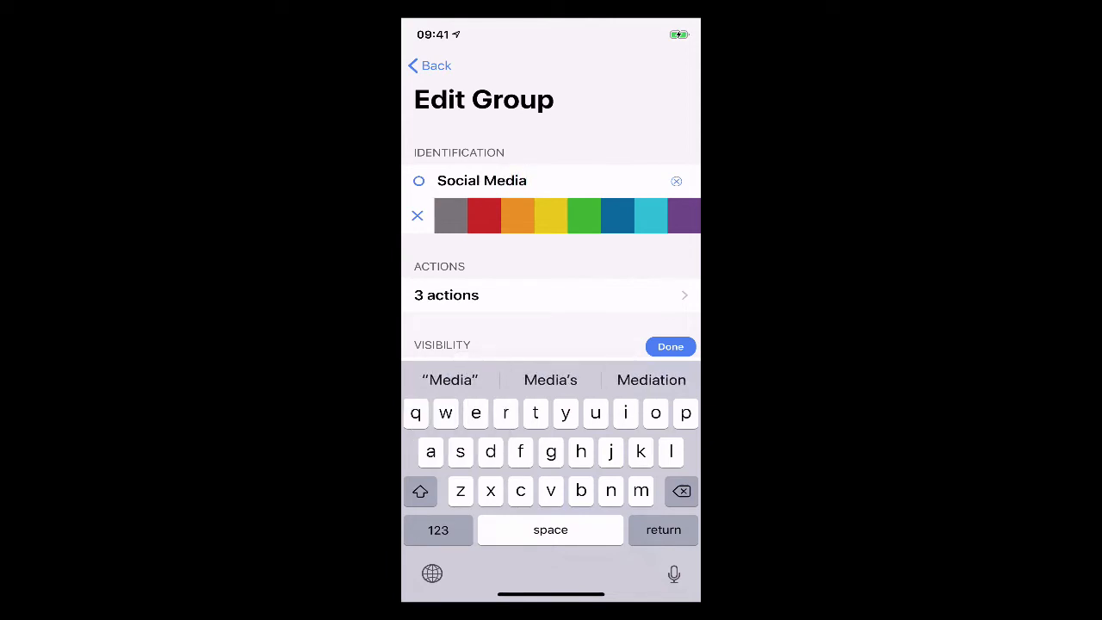
click(419, 181)
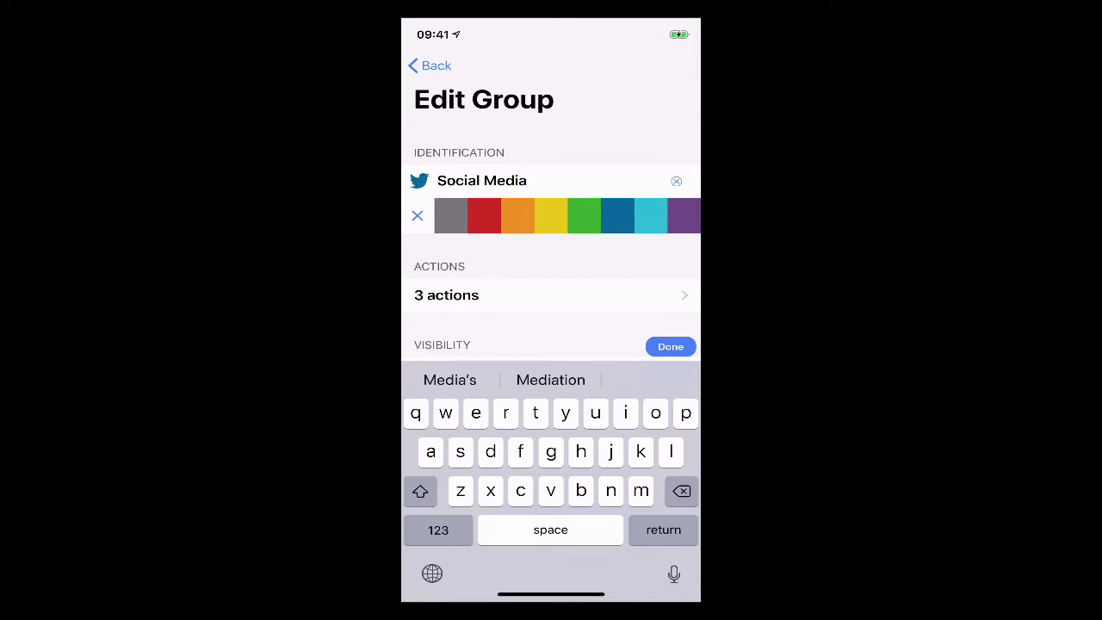
click(670, 346)
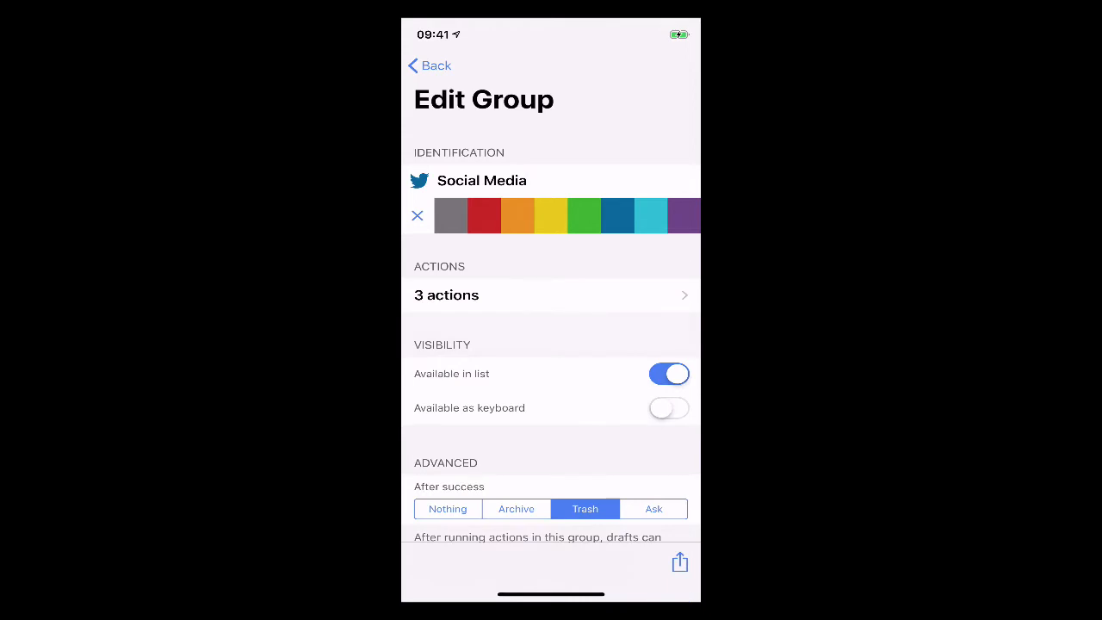
scroll(down, 3)
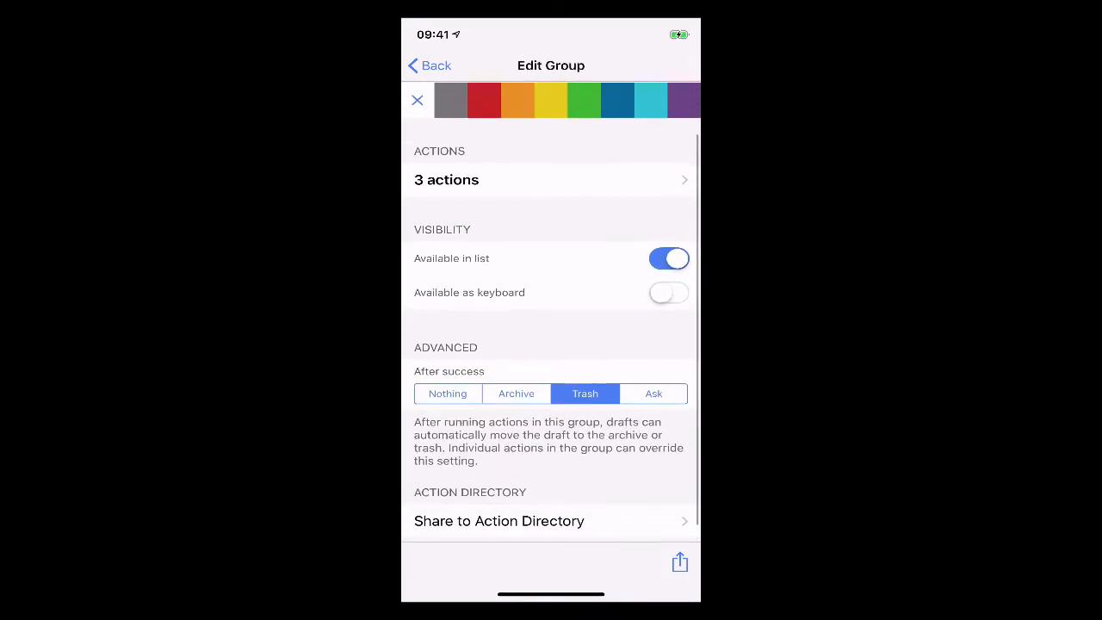
scroll(down, 3)
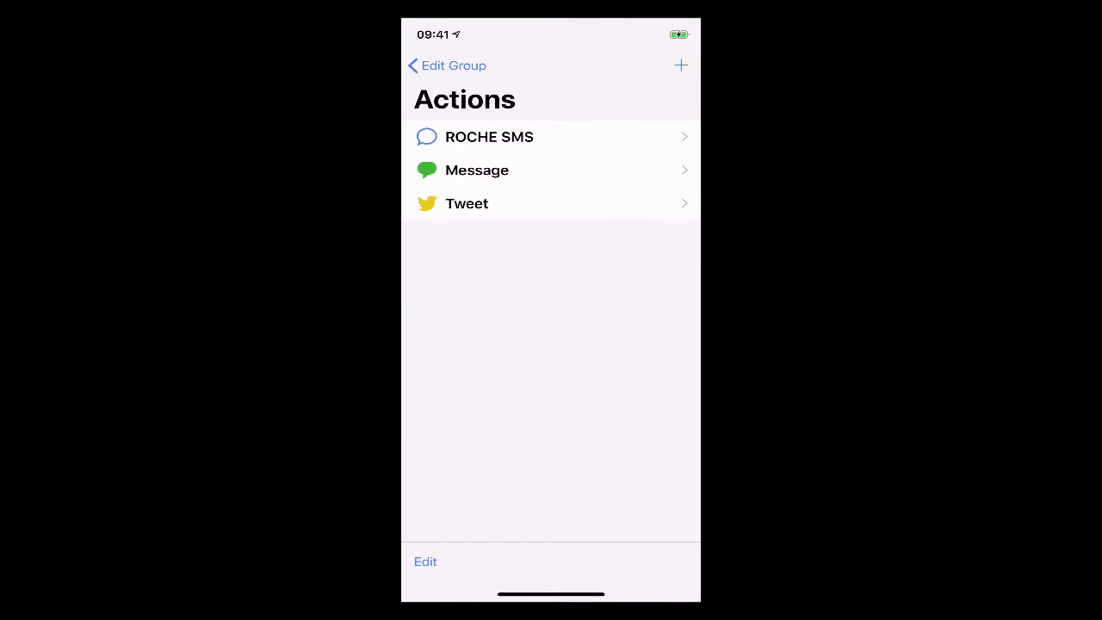
- Create an action named 'Facebook post' and open its 0-steps list
click(680, 65)
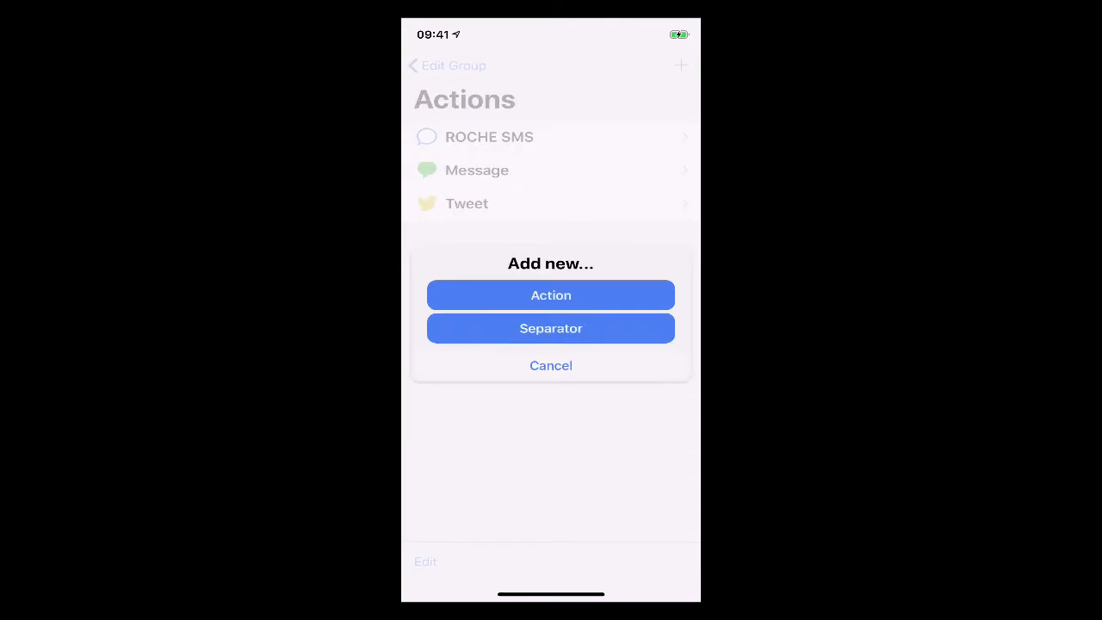
click(550, 295)
text(F)
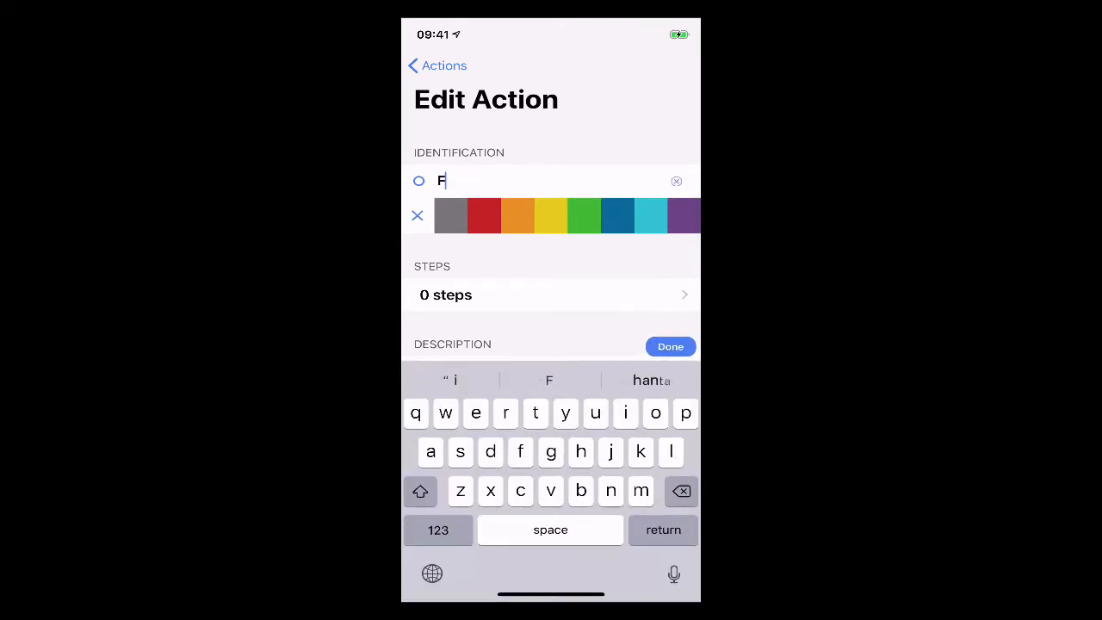
text(acebook)
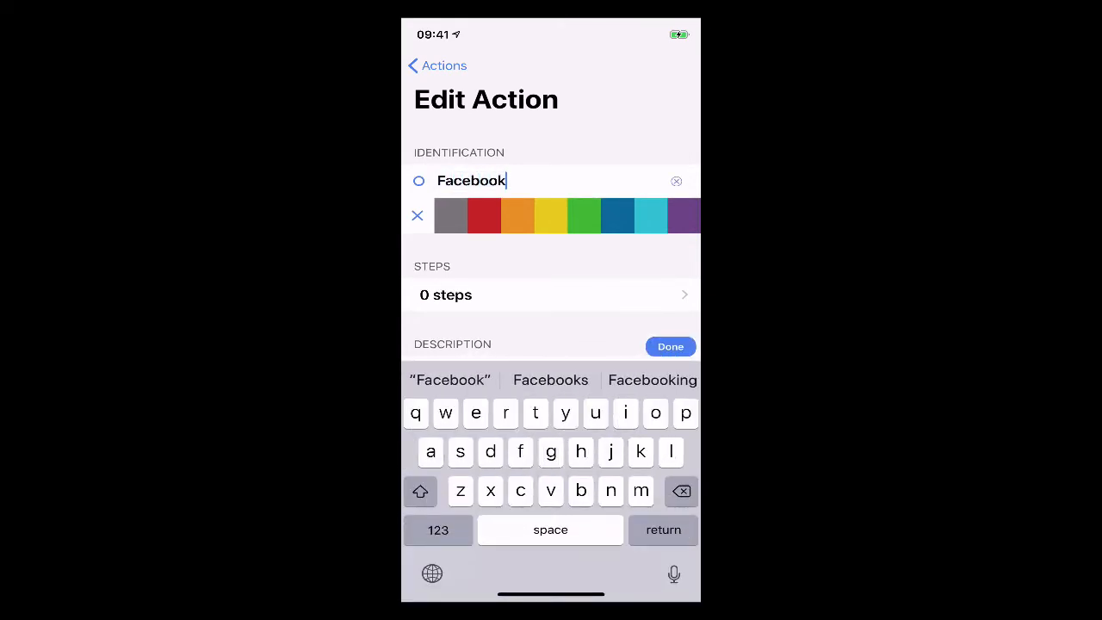
text(post)
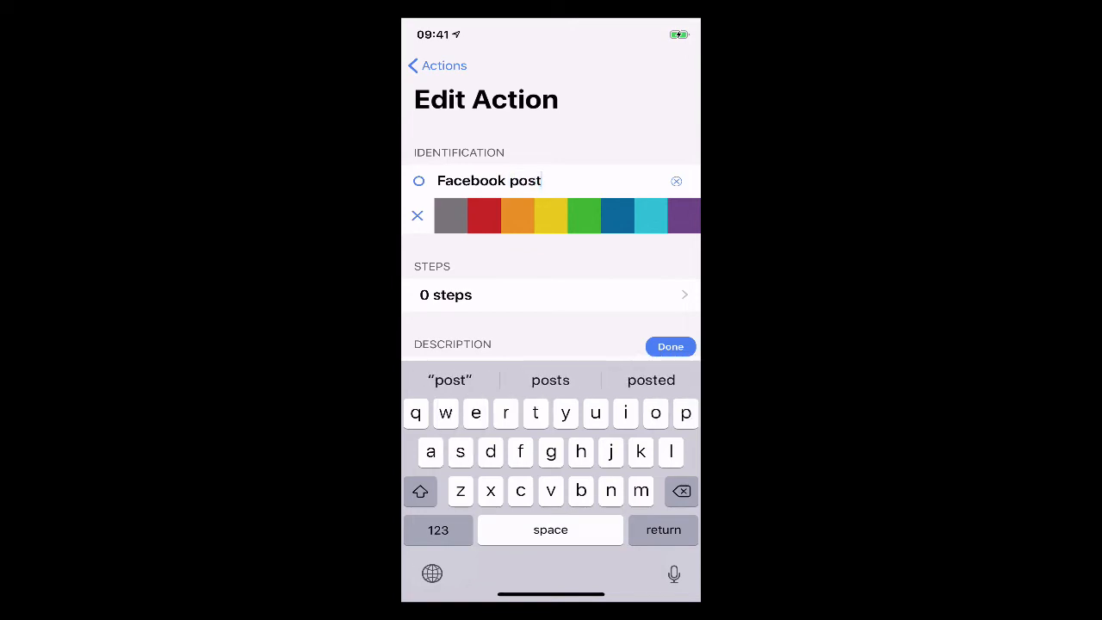
click(550, 294)
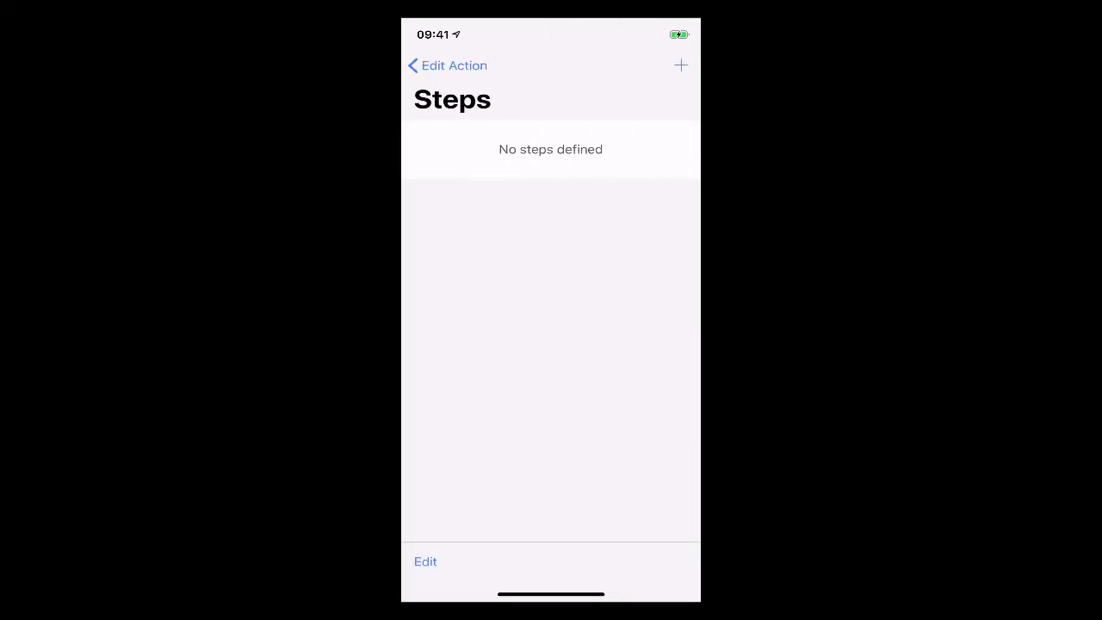
- Browse the Step Type list, cancel without adding a step, and return to Edit Action
click(680, 66)
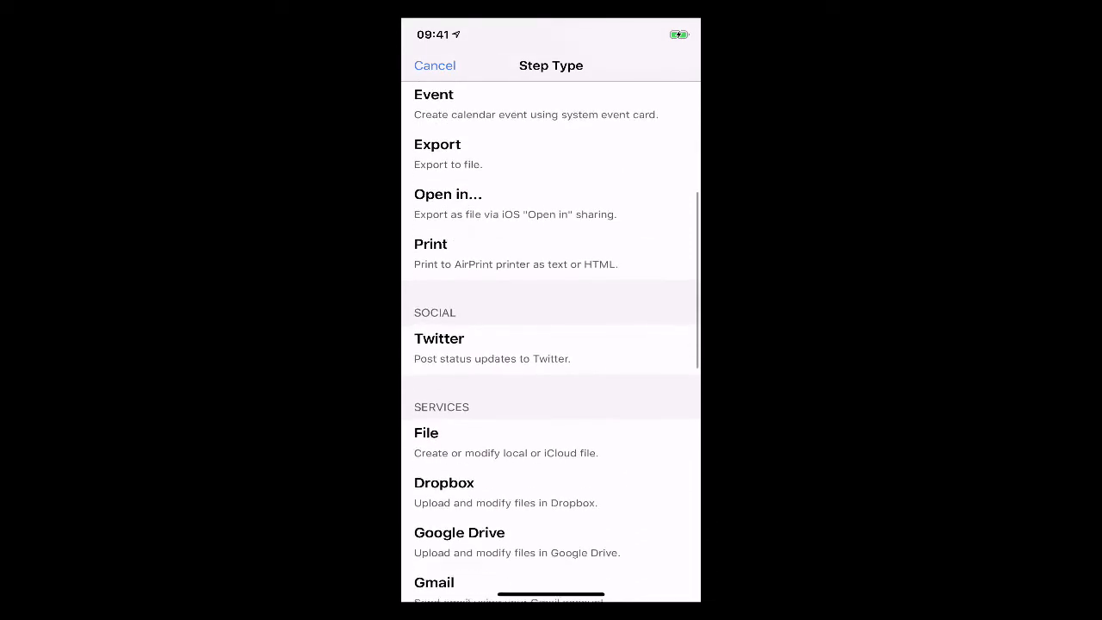
scroll(down, 3)
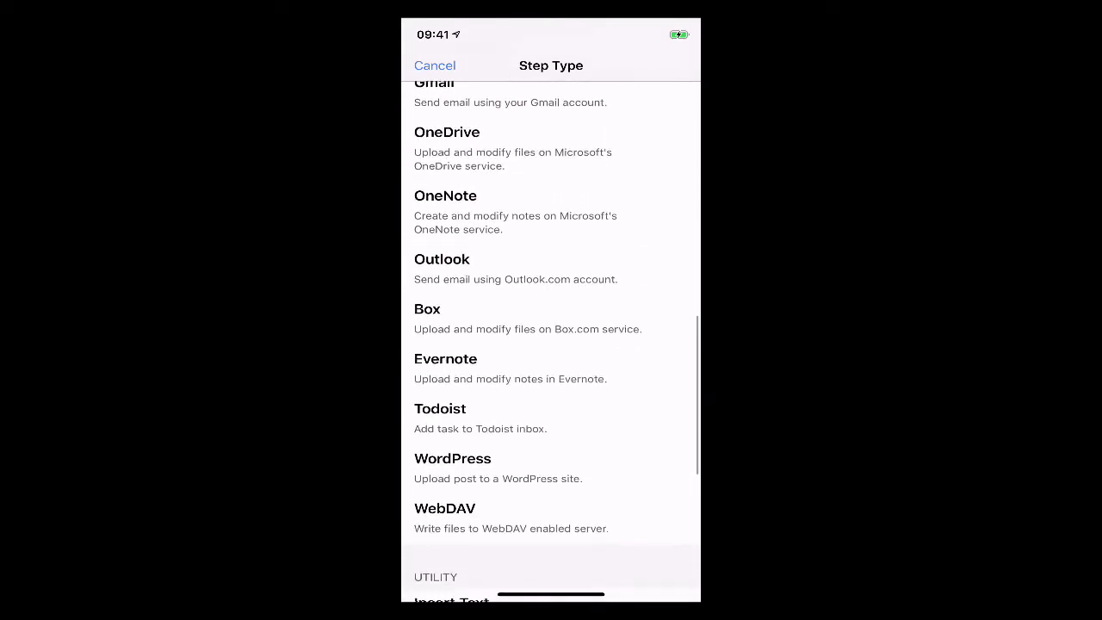
scroll(down, 3)
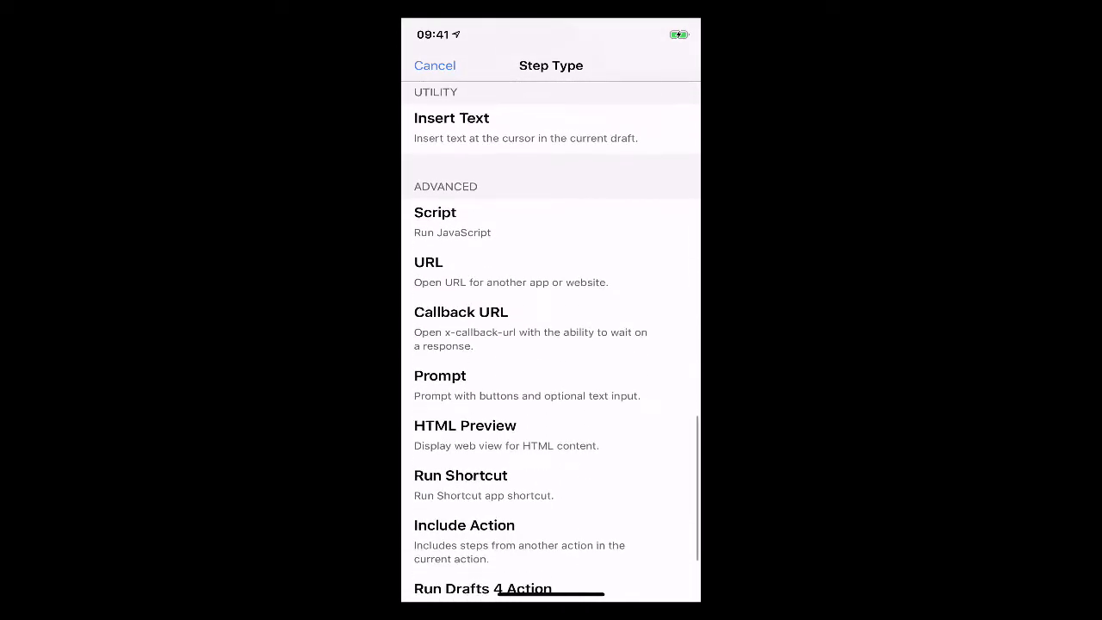
scroll(down, 3)
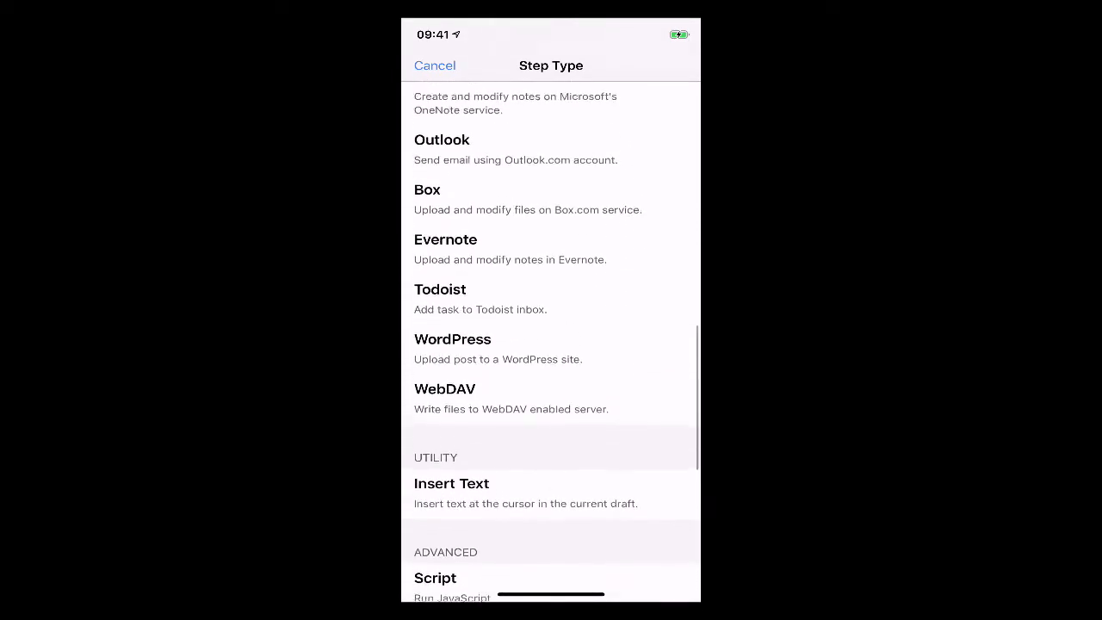
scroll(up, 3)
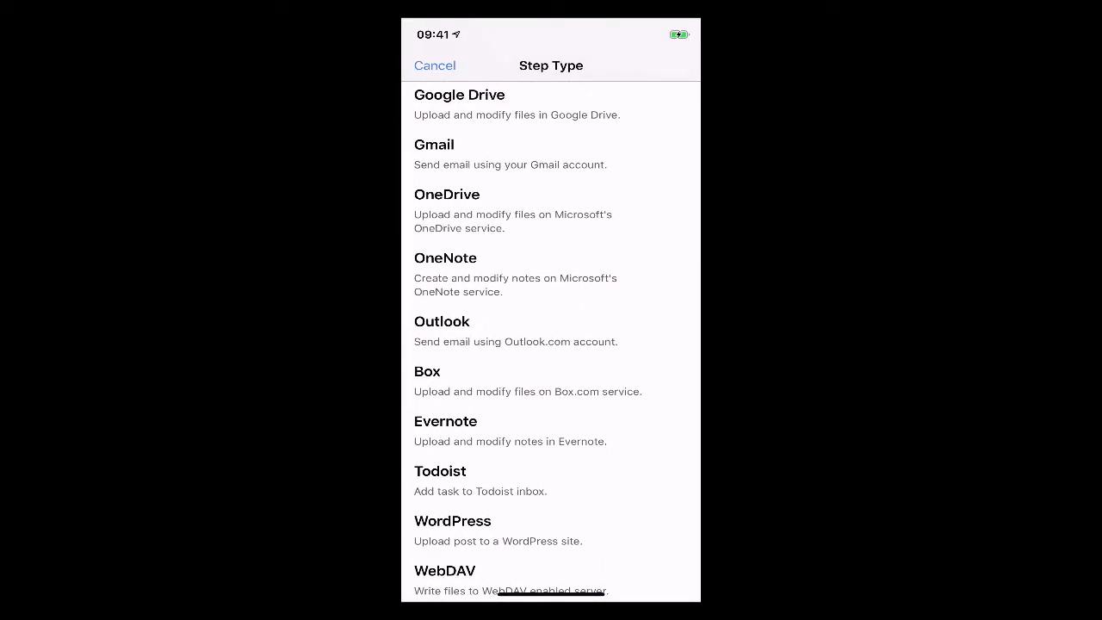
scroll(up, 3)
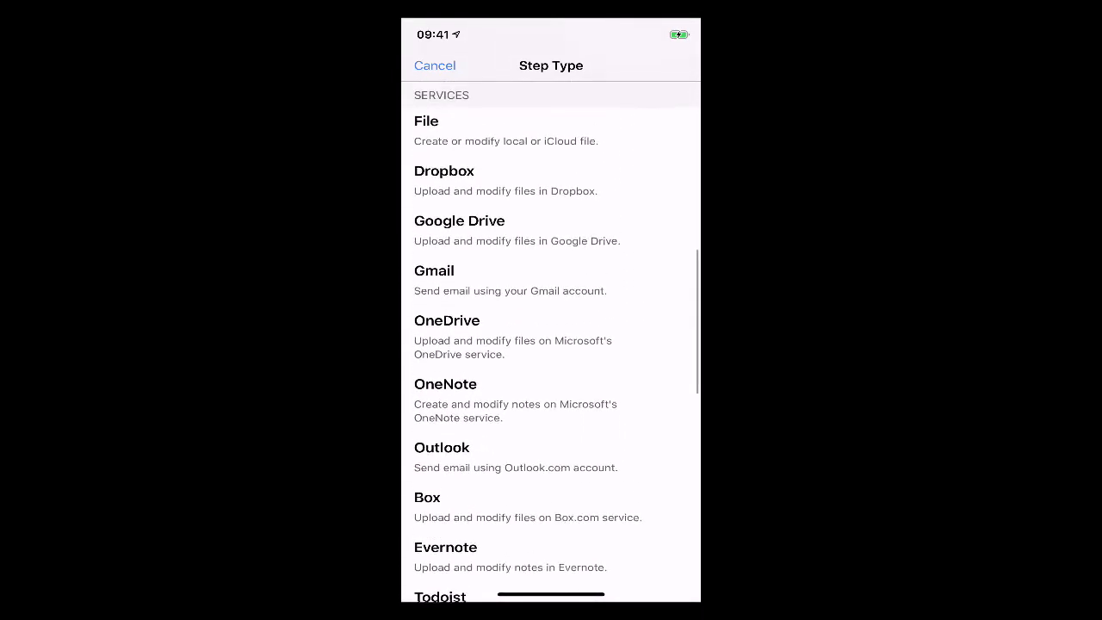
scroll(up, 3)
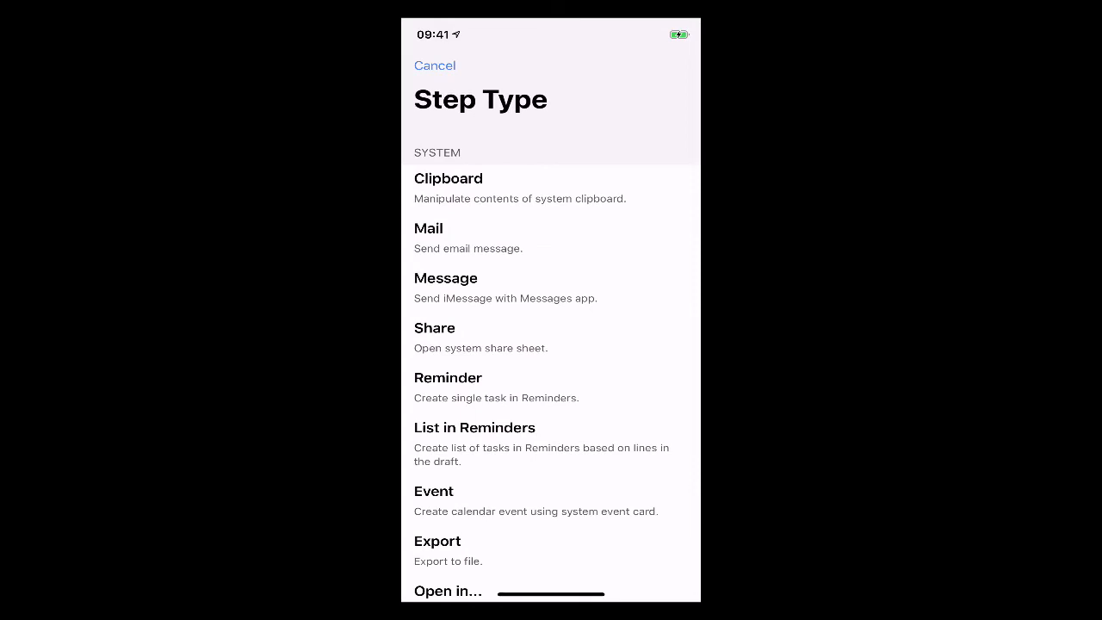
click(434, 65)
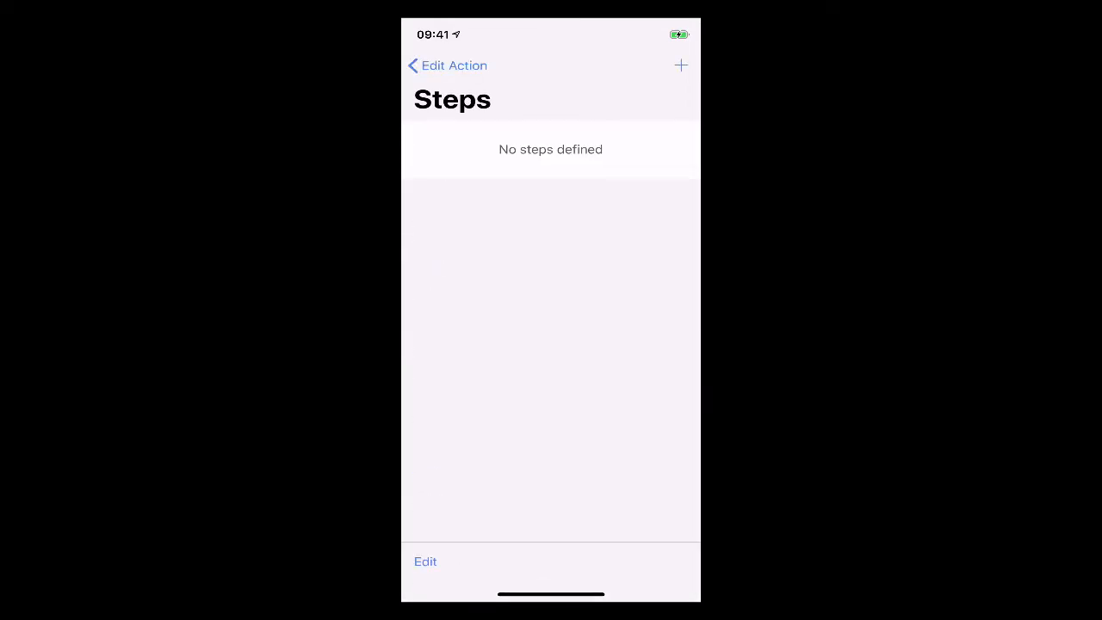
click(446, 66)
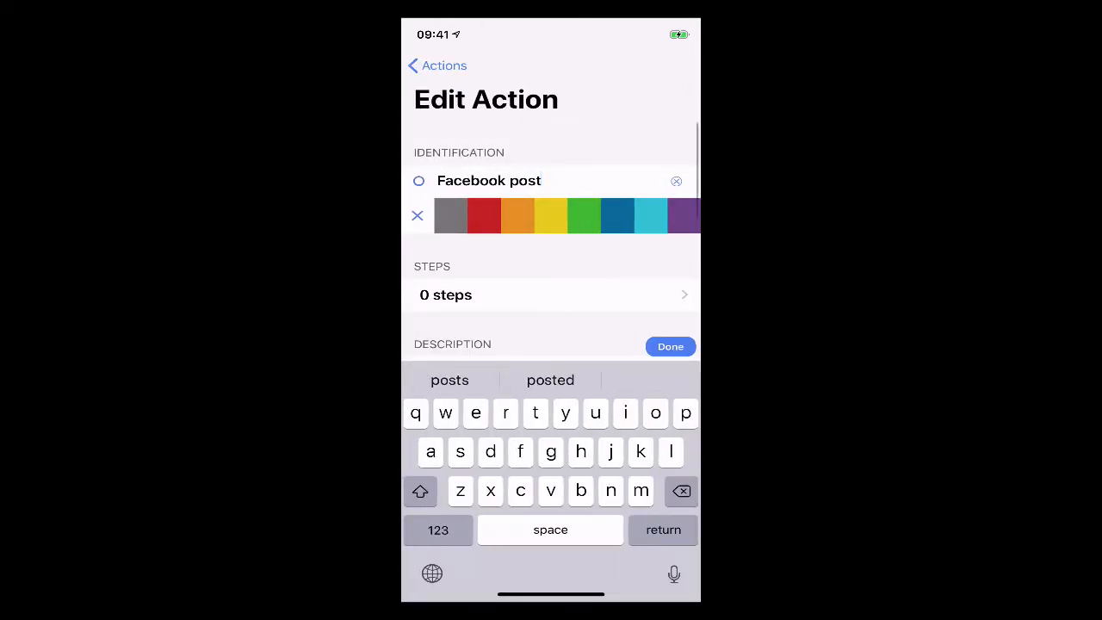
- Give 'Facebook post' a Facebook icon and make the Tweet action's icon blue
click(670, 346)
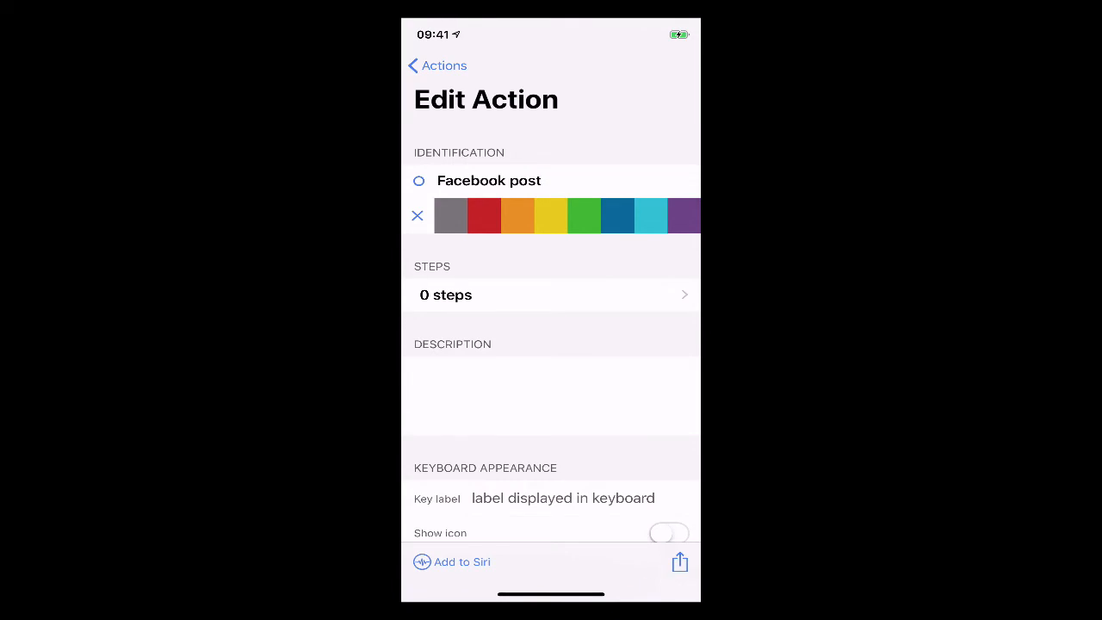
click(437, 65)
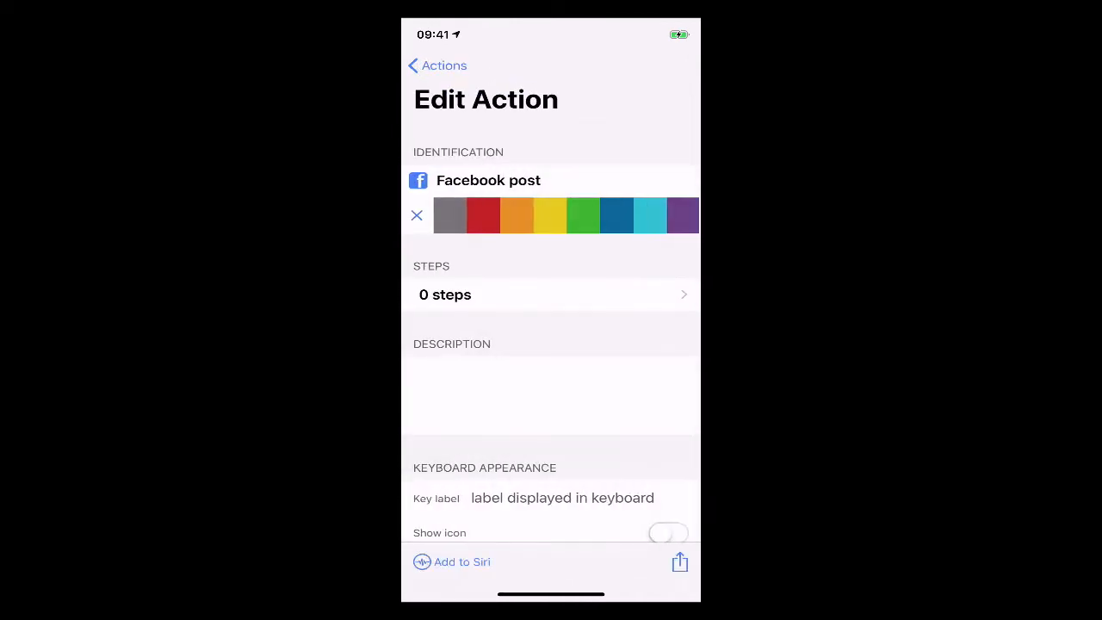
click(438, 66)
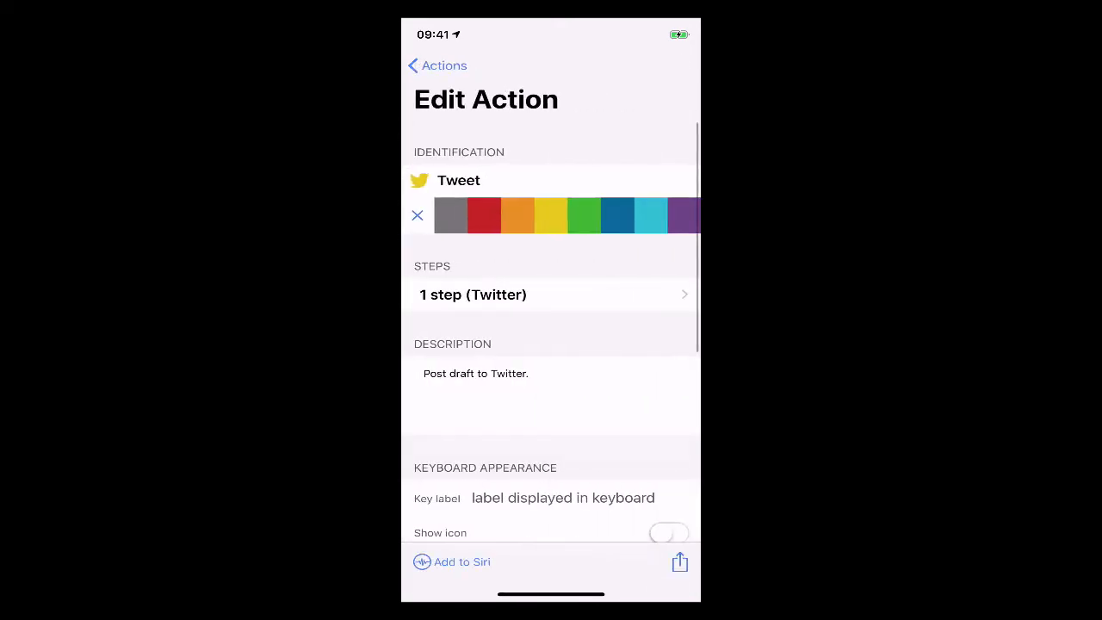
click(437, 66)
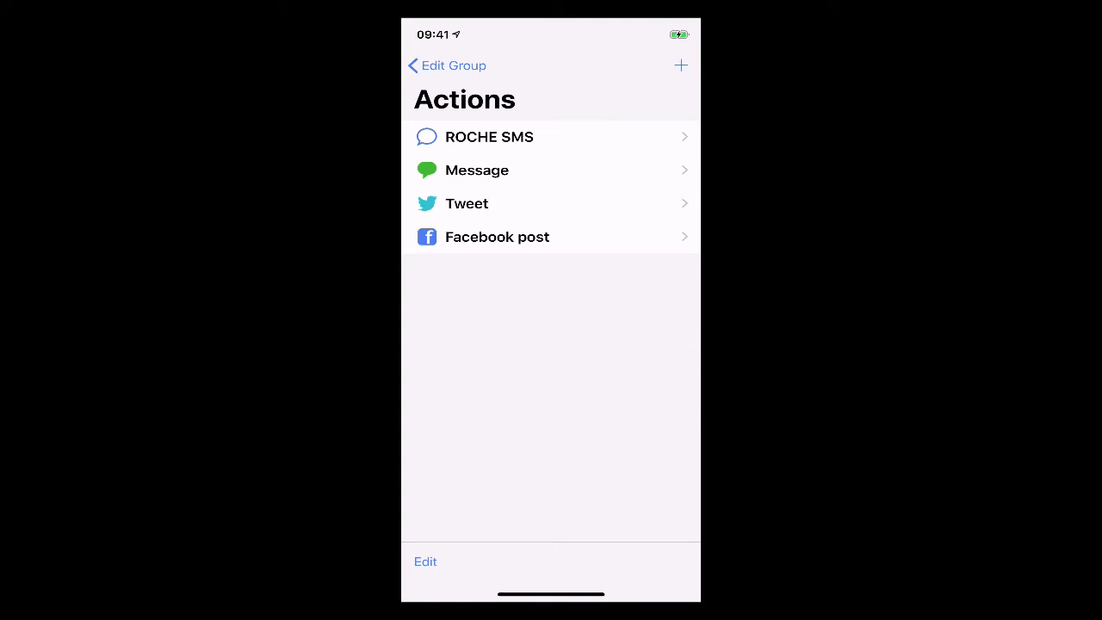
- Leave the Social Media actions list, view New group, and return to Manage Groups
click(447, 66)
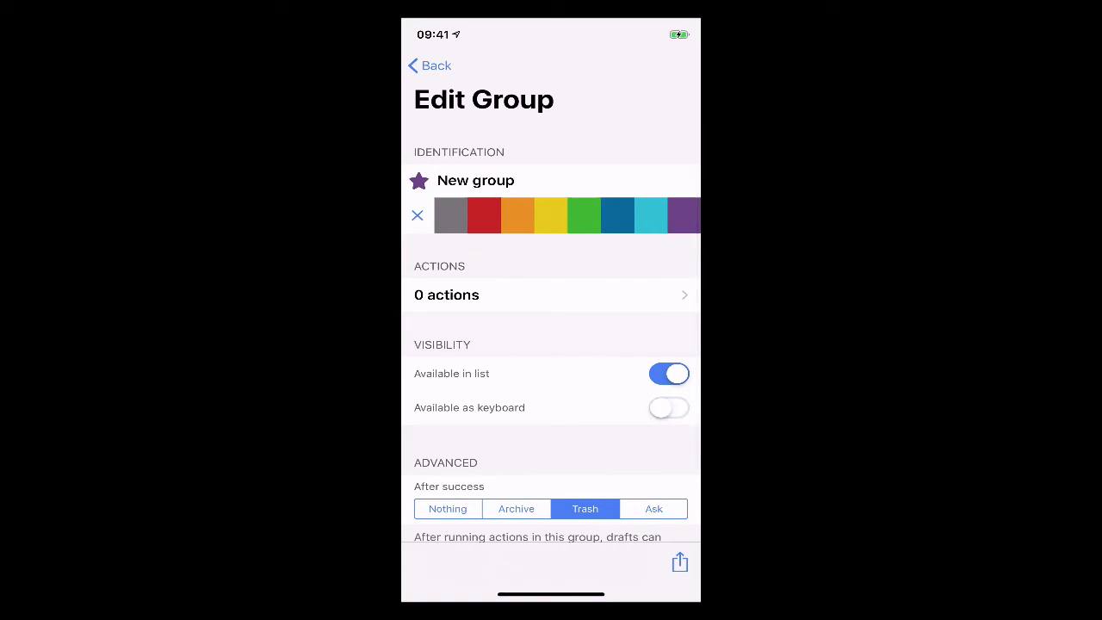
click(429, 66)
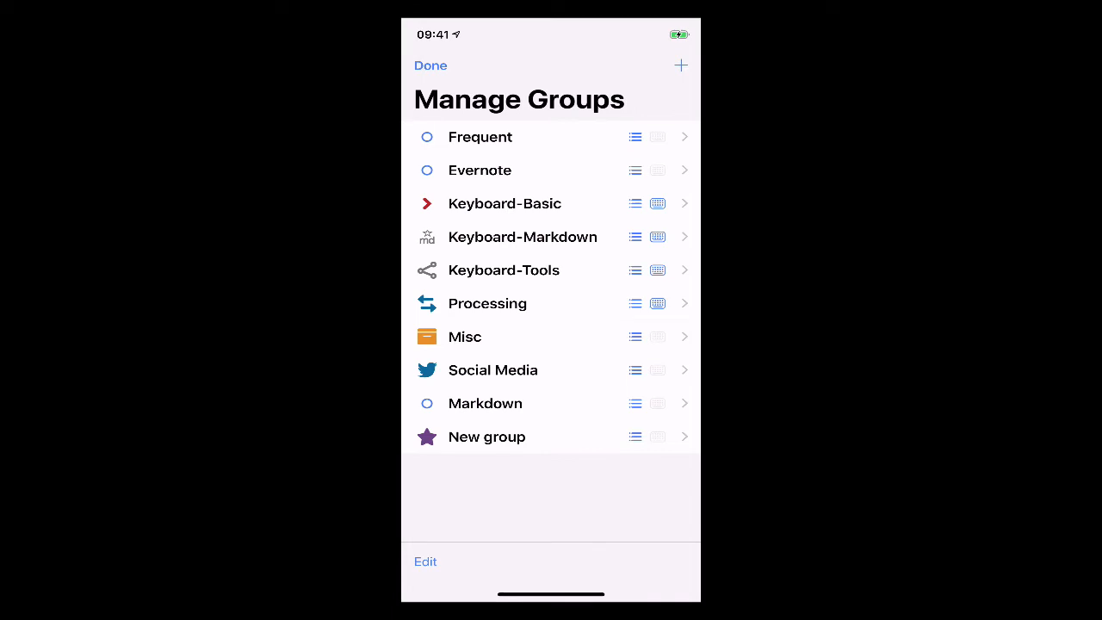
- Close Manage Groups, reopen and close it again, returning to the blank draft editor
click(431, 65)
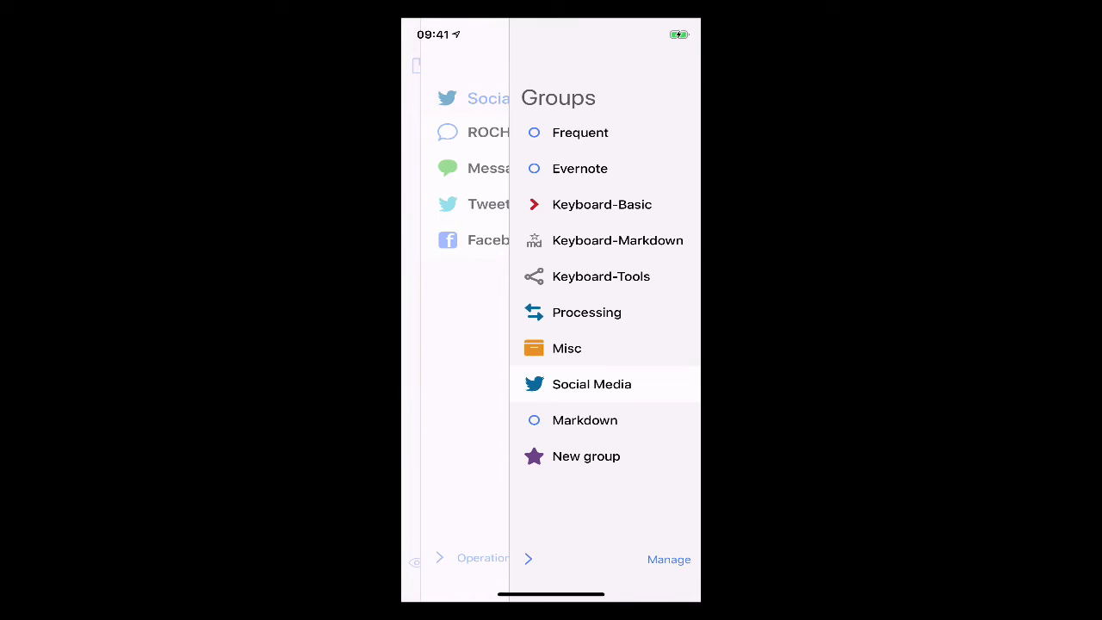
click(591, 384)
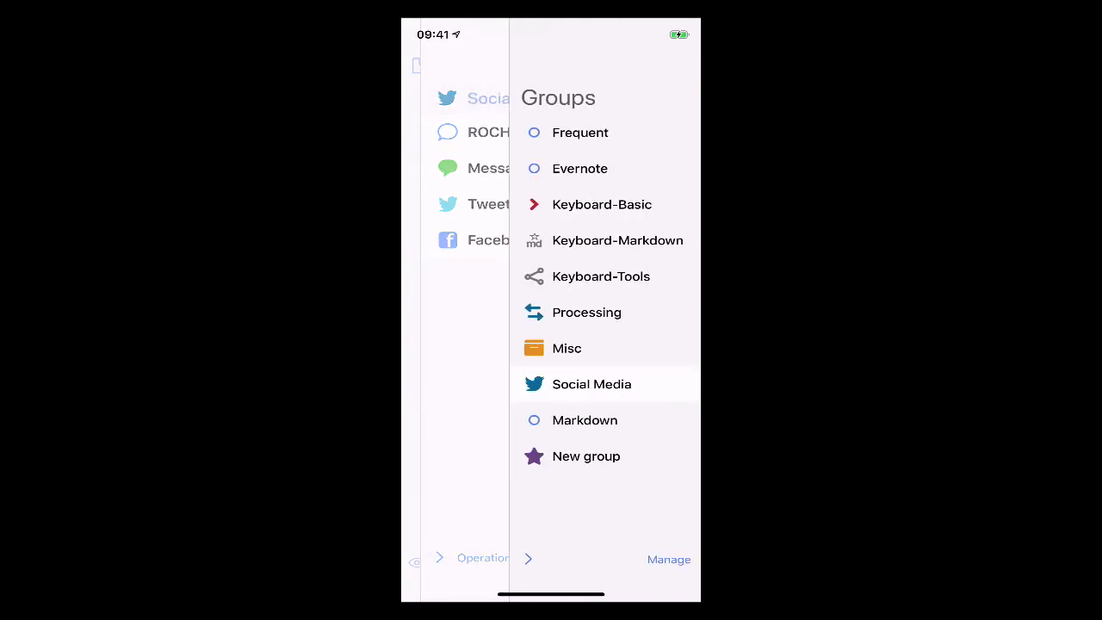
click(668, 558)
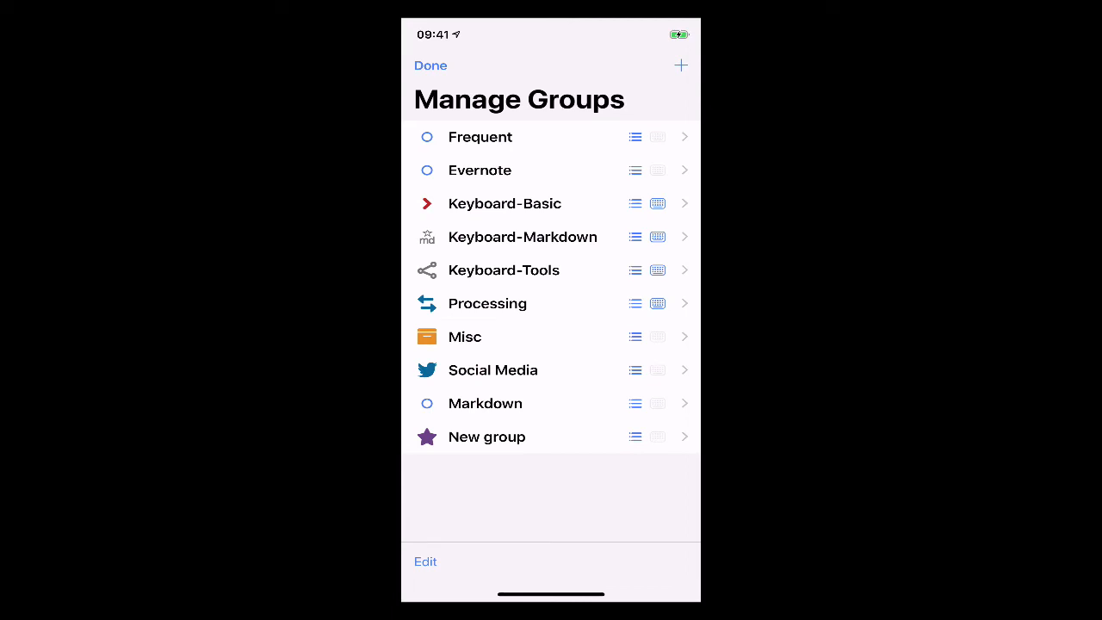
click(430, 65)
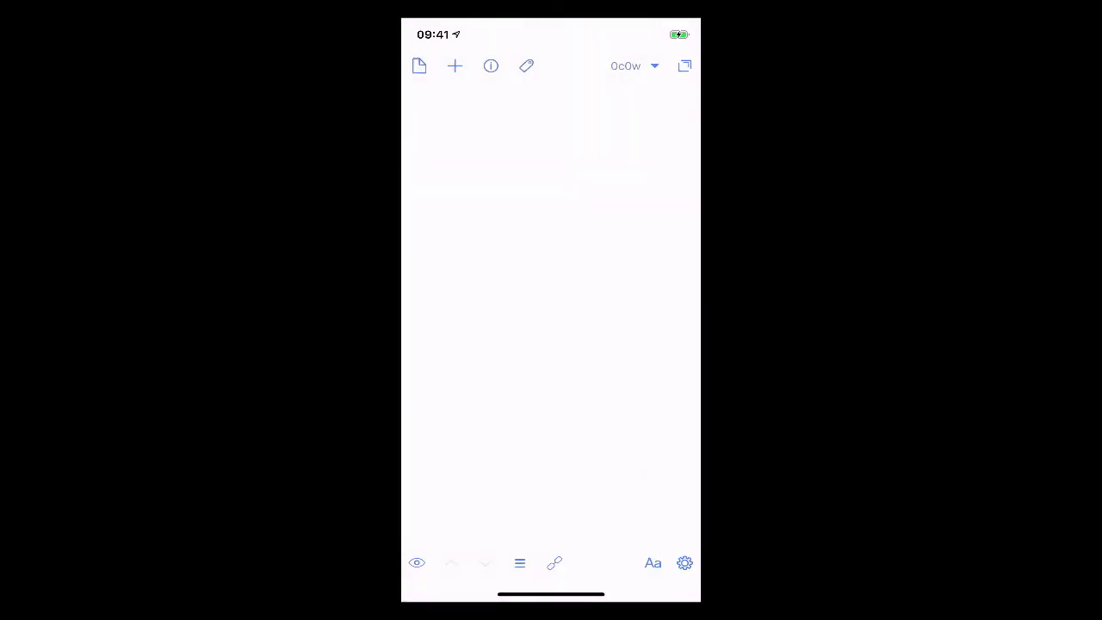